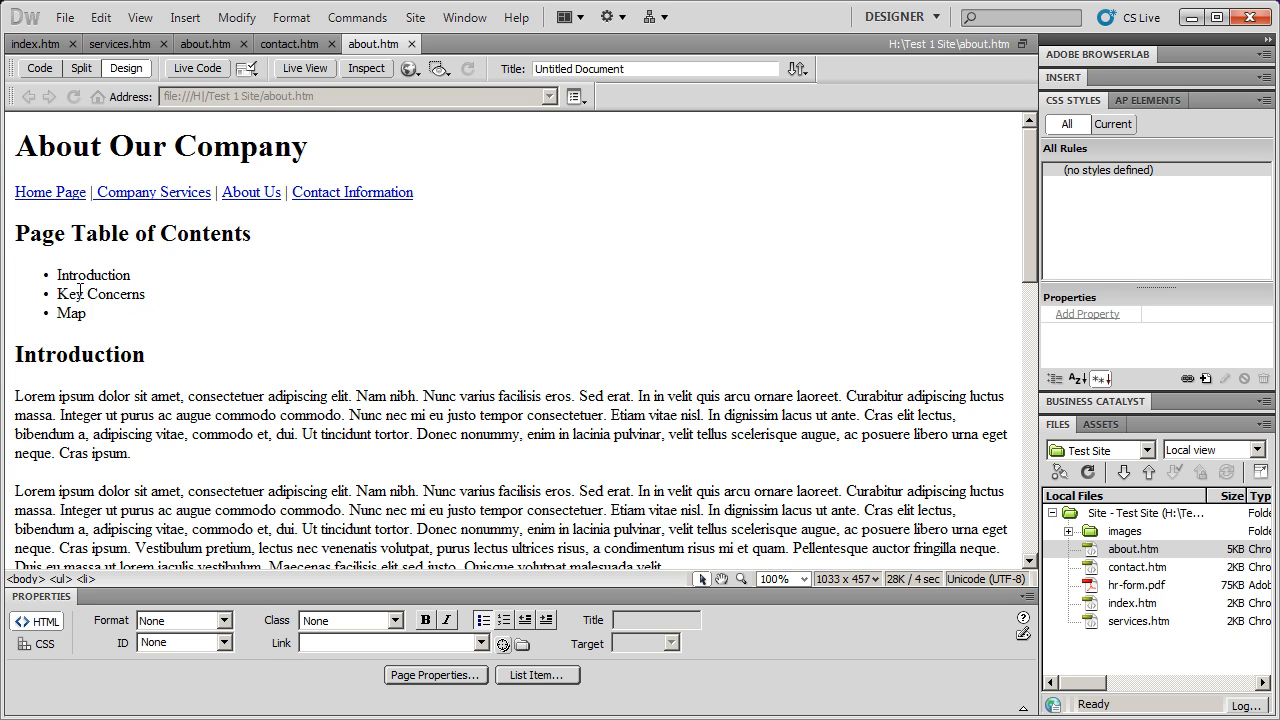
# Step: Insert a named anchor called 'introduction' at the Introduction heading via Insert > Named Anchor
pyautogui.doubleClick(116, 354)
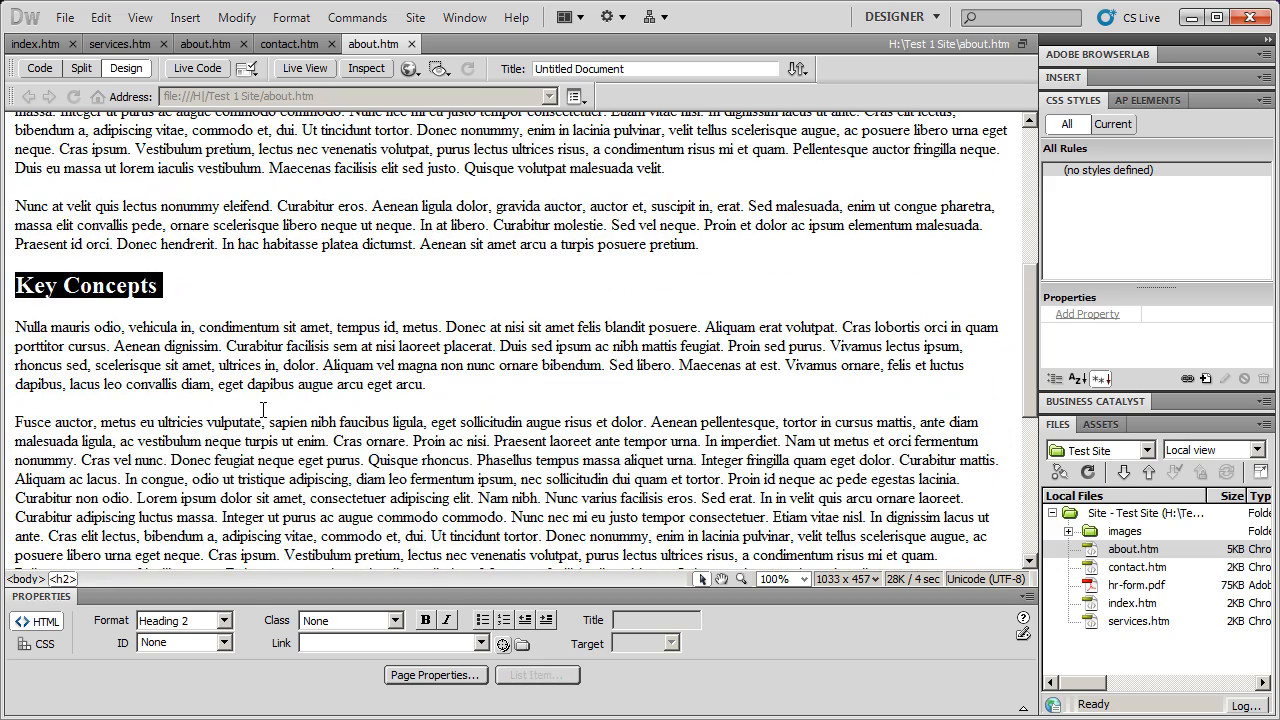
pyautogui.scroll(-3)
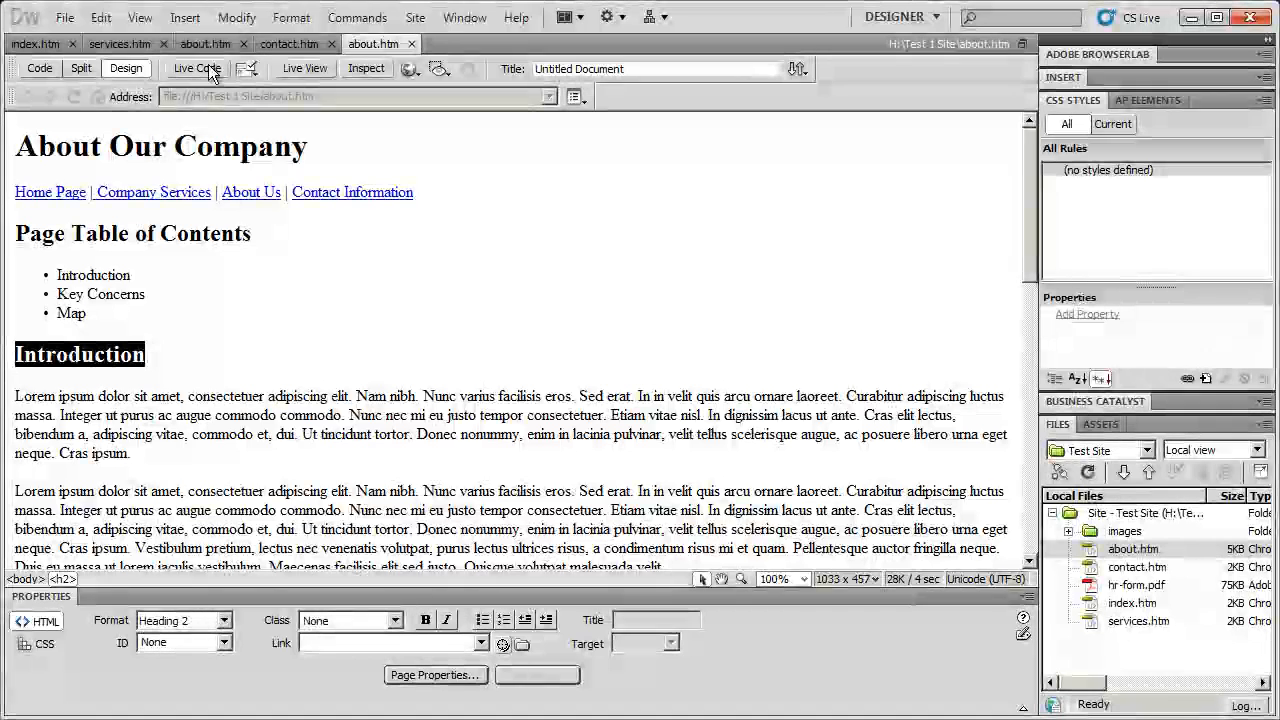
pyautogui.click(184, 16)
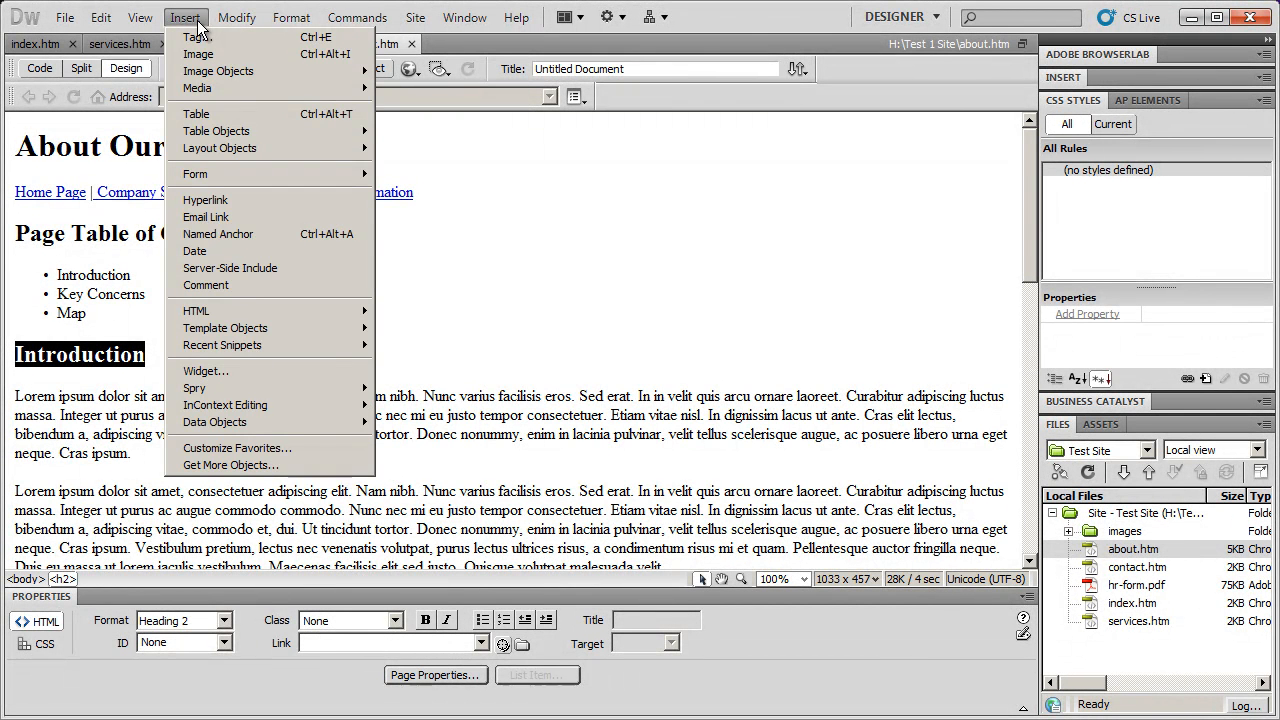
pyautogui.moveTo(218, 234)
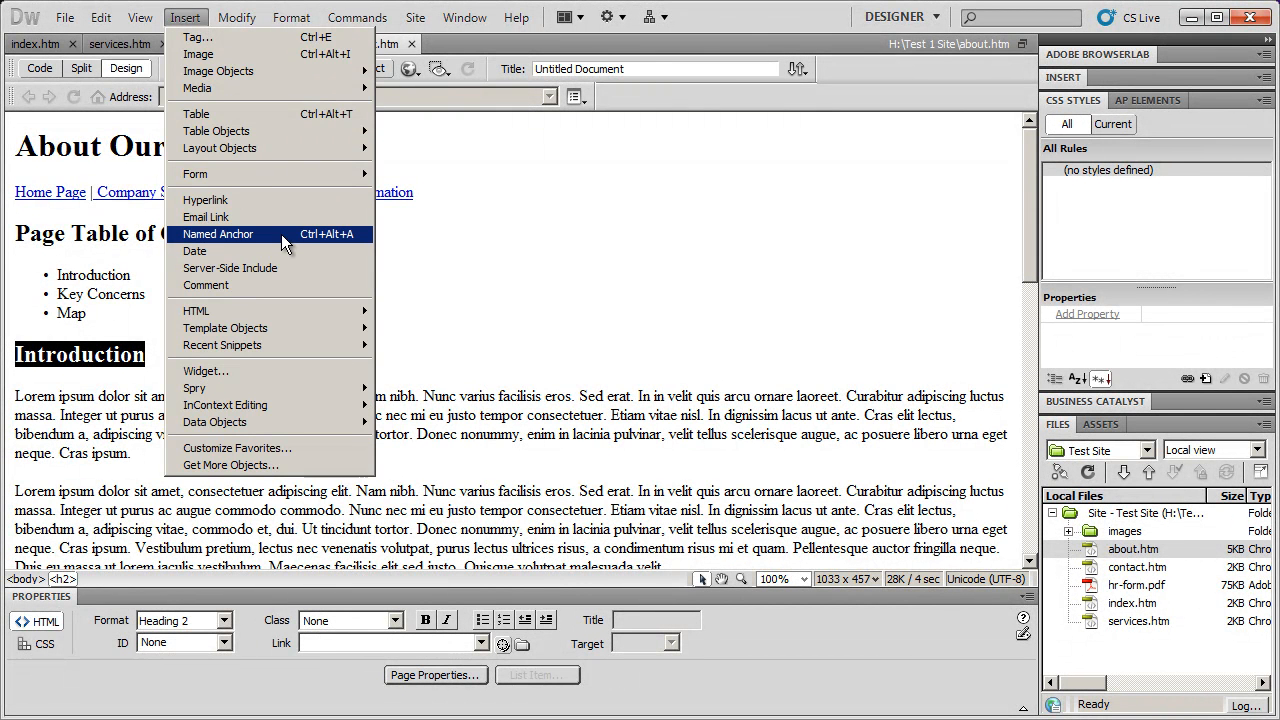
pyautogui.click(218, 234)
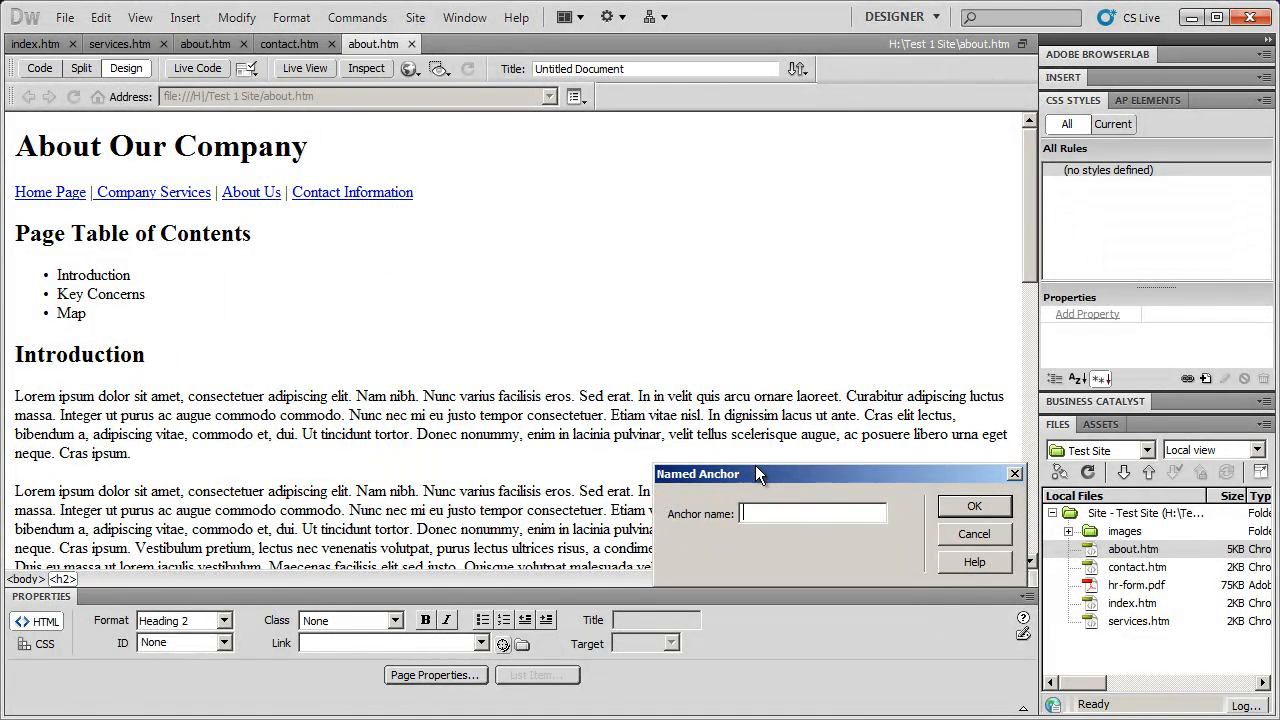
pyautogui.moveTo(756, 472); pyautogui.dragTo(484, 258)
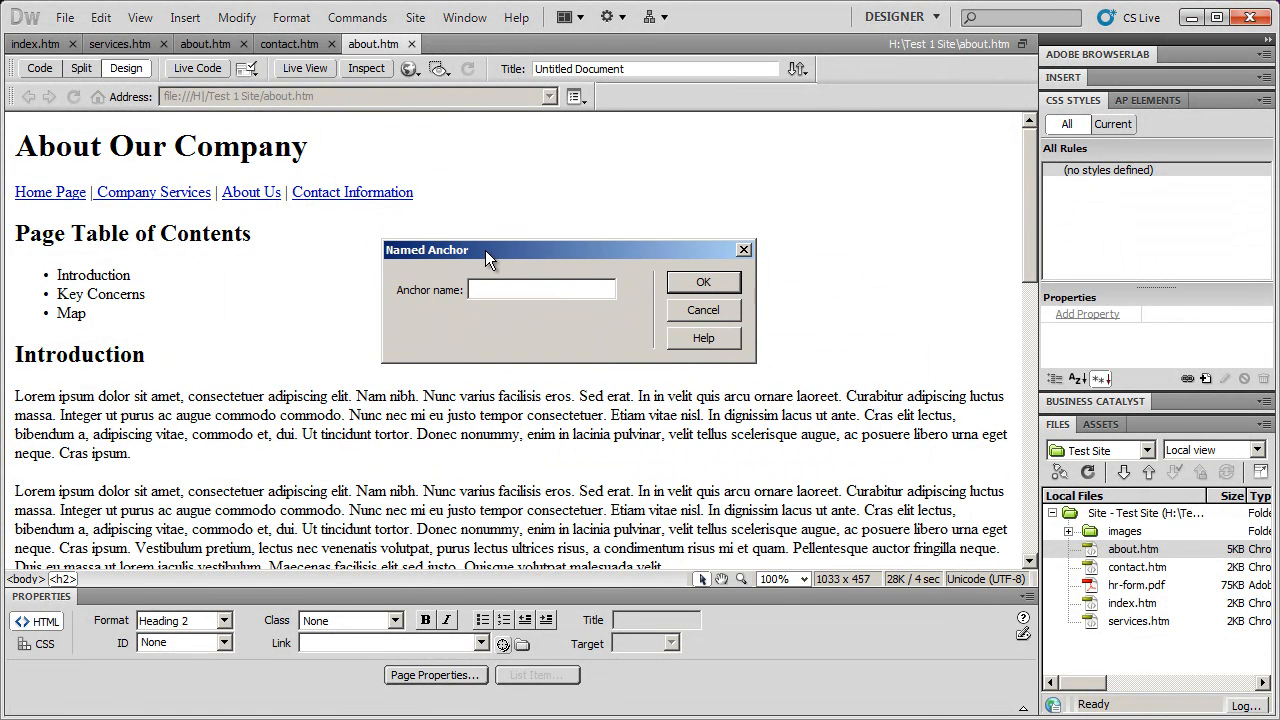
pyautogui.moveTo(630, 276)
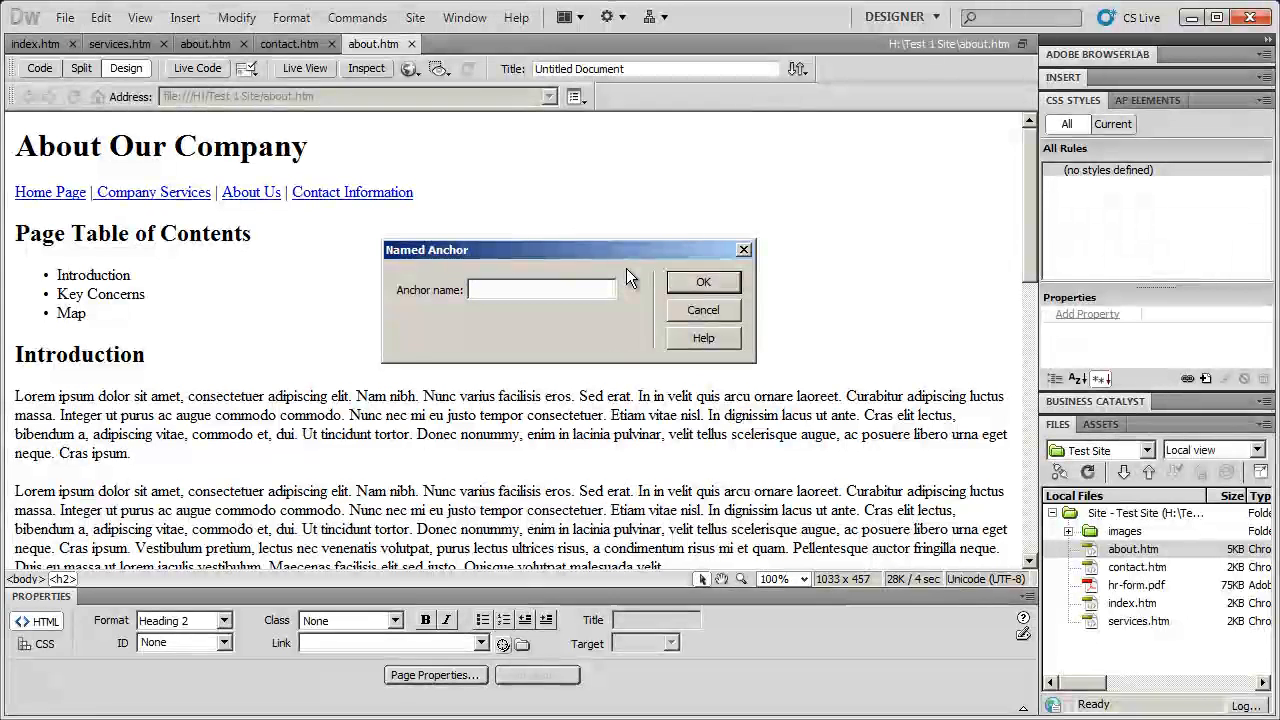
pyautogui.write('introduction')
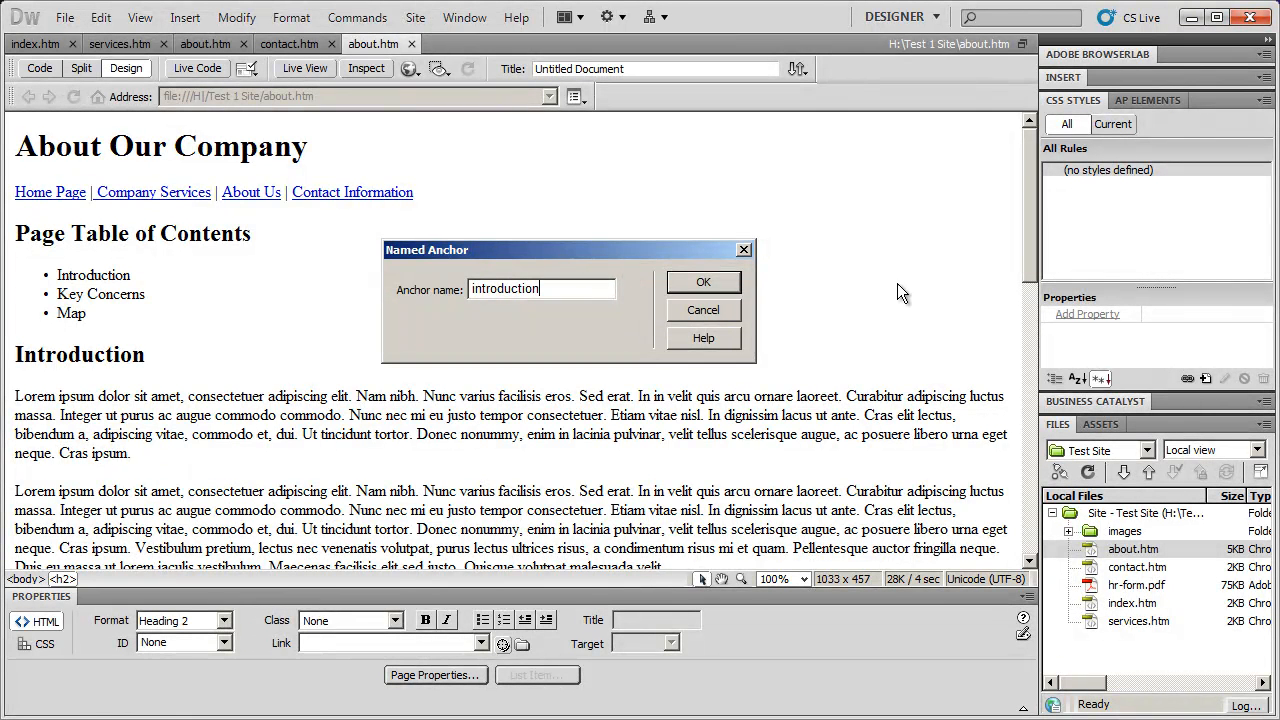
pyautogui.click(704, 280)
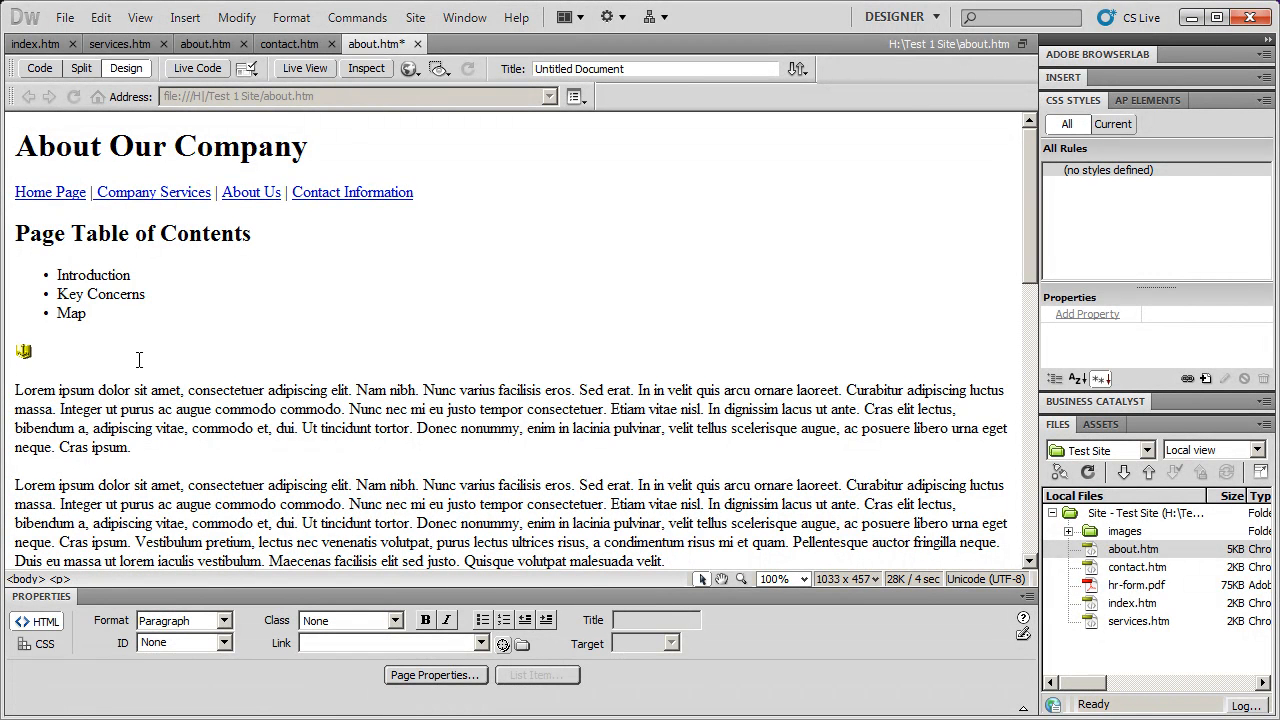
# Step: Retype 'Introduction' as the Heading 2 text beside the new anchor icon
pyautogui.click(22, 352)
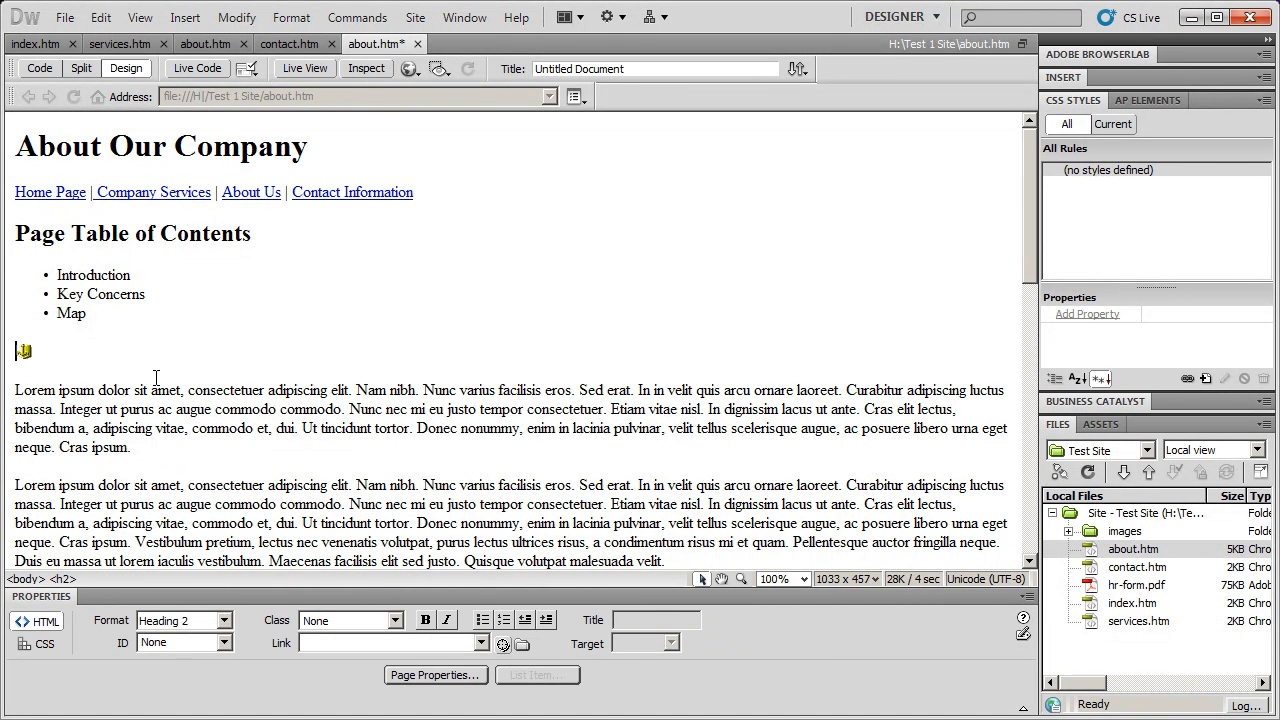
pyautogui.write('Introd')
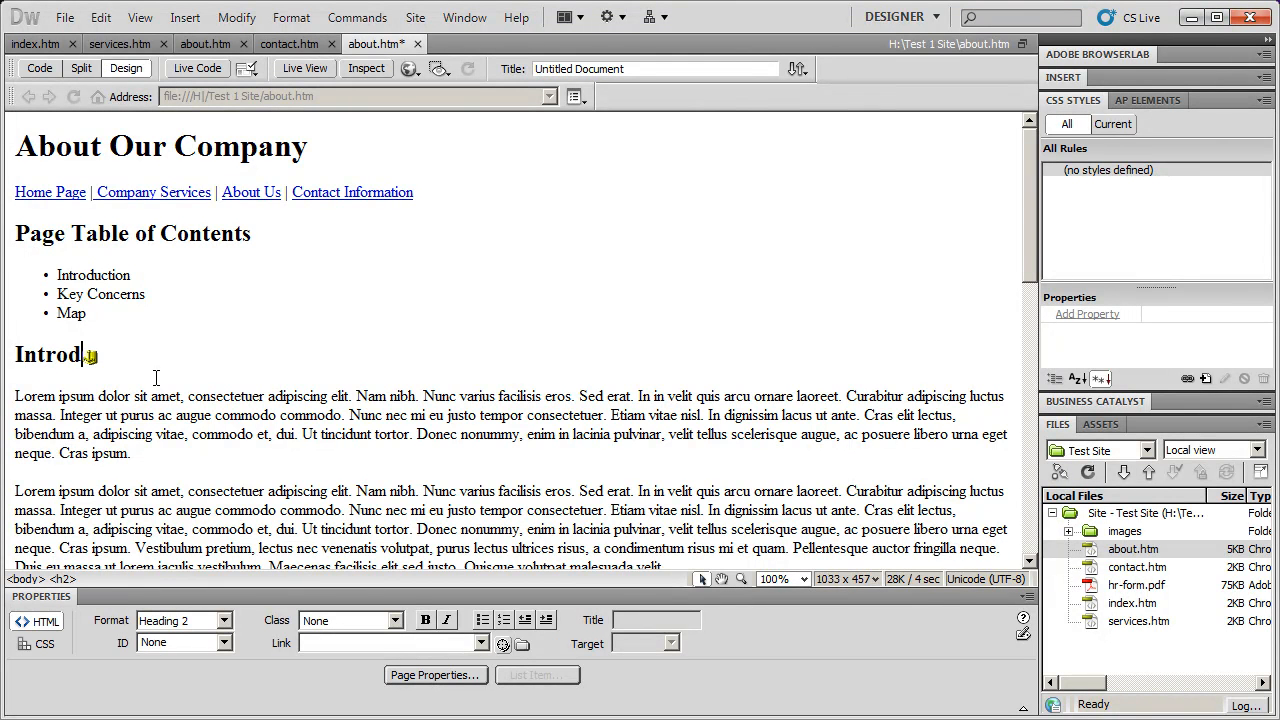
pyautogui.write('uction')
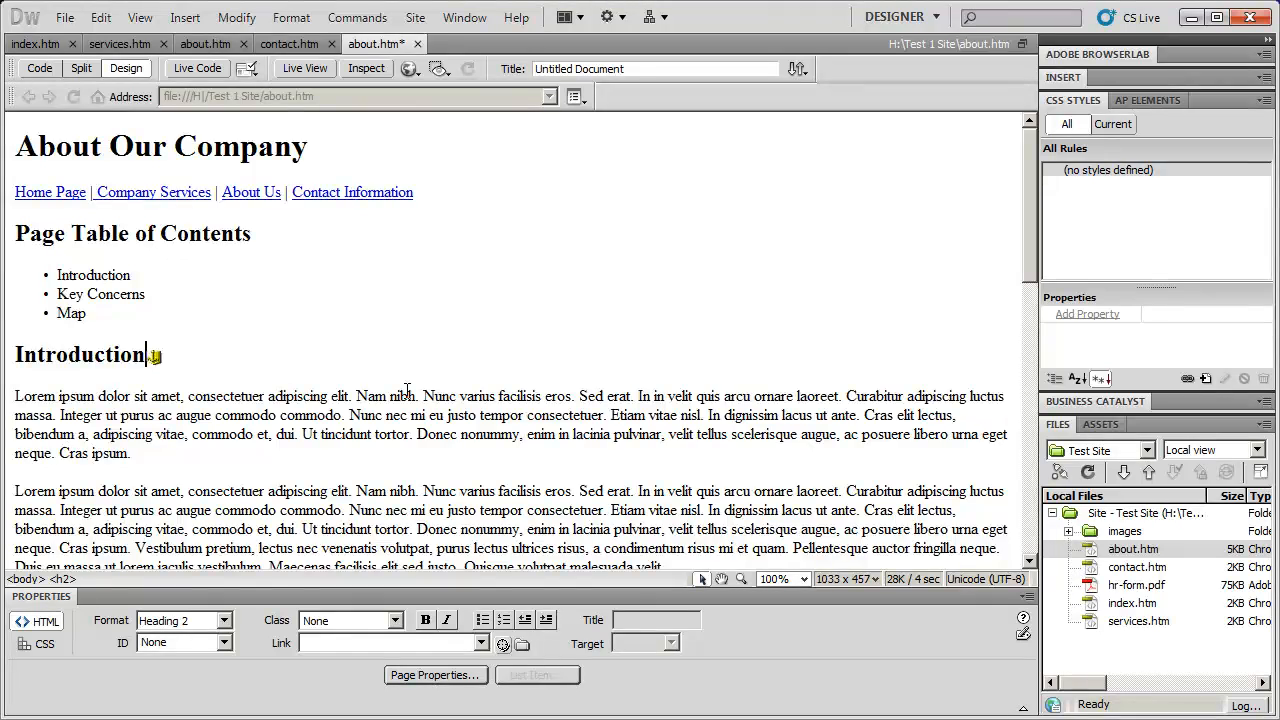
pyautogui.scroll(-3)
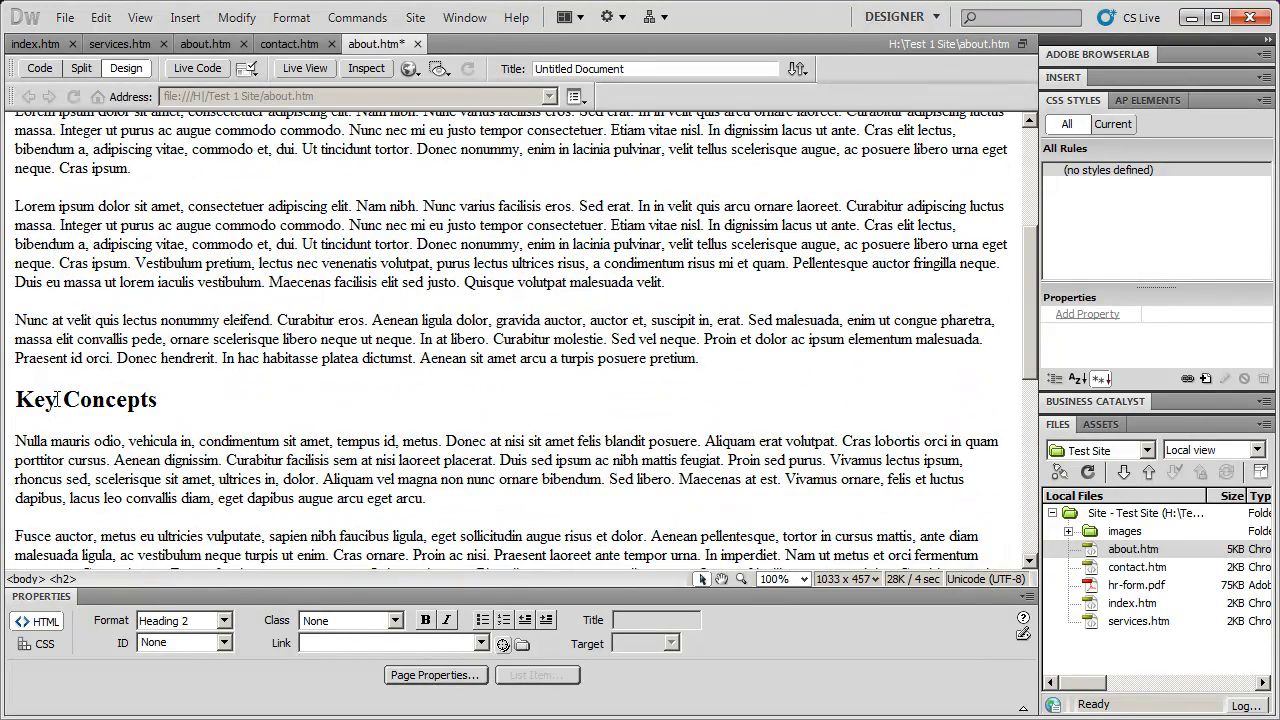
# Step: Insert a named anchor called 'concerns' at the end of the Key Concepts heading
pyautogui.click(160, 400)
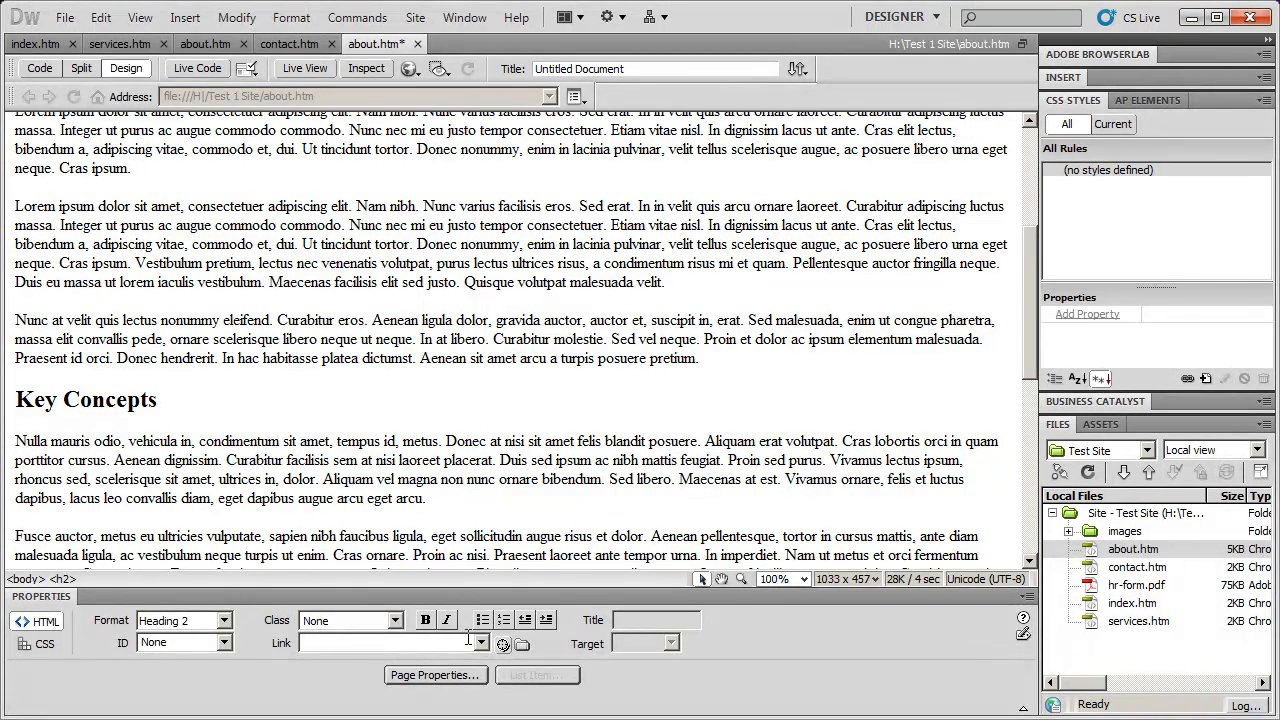
pyautogui.click(192, 16)
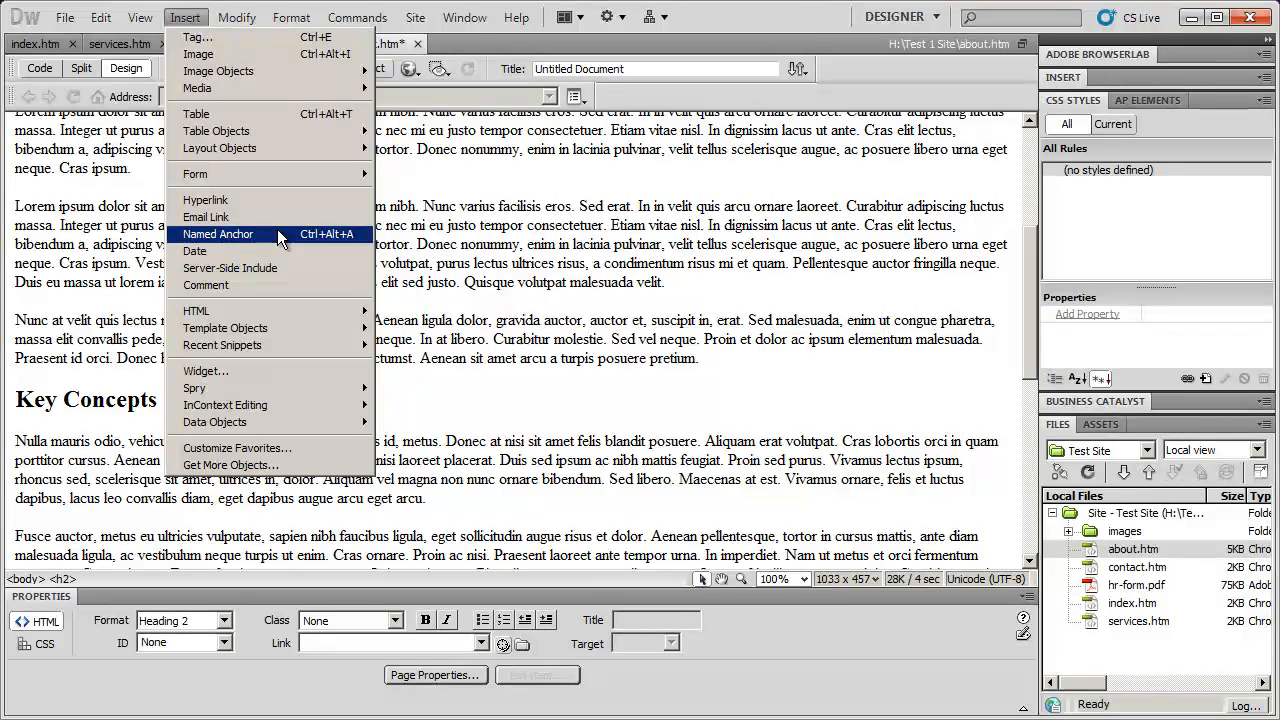
pyautogui.click(218, 234)
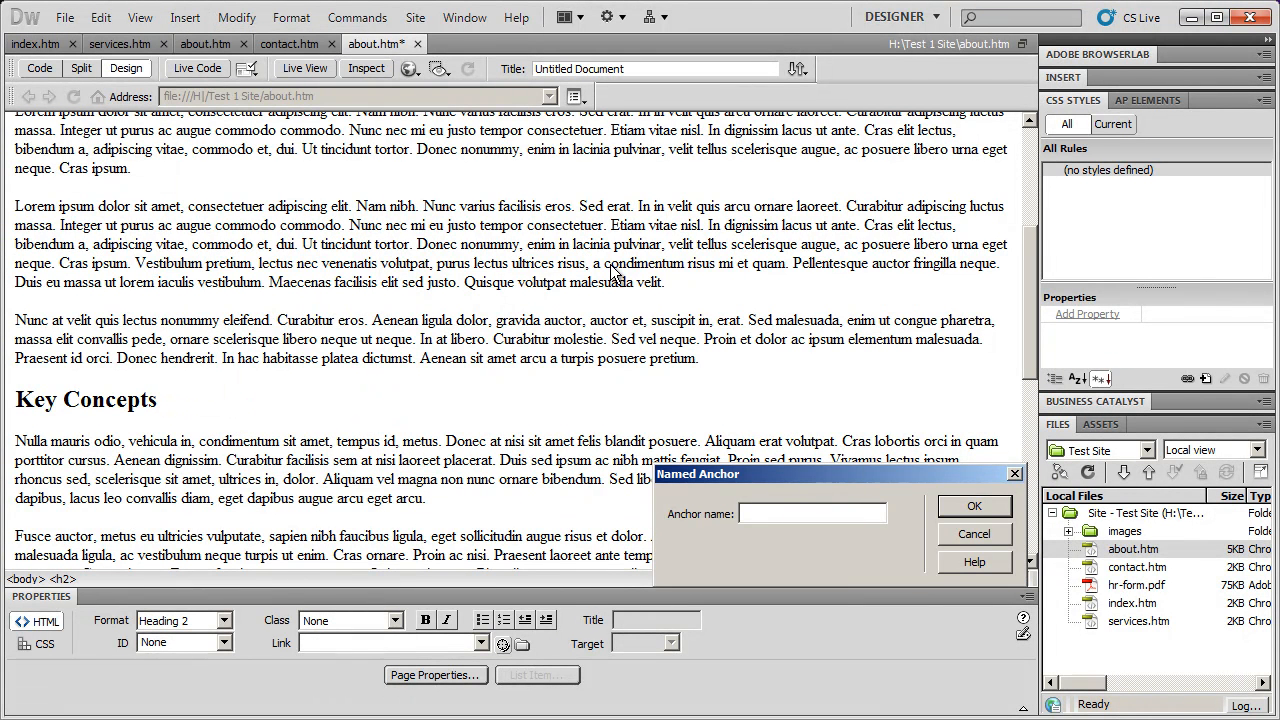
pyautogui.write('concerns')
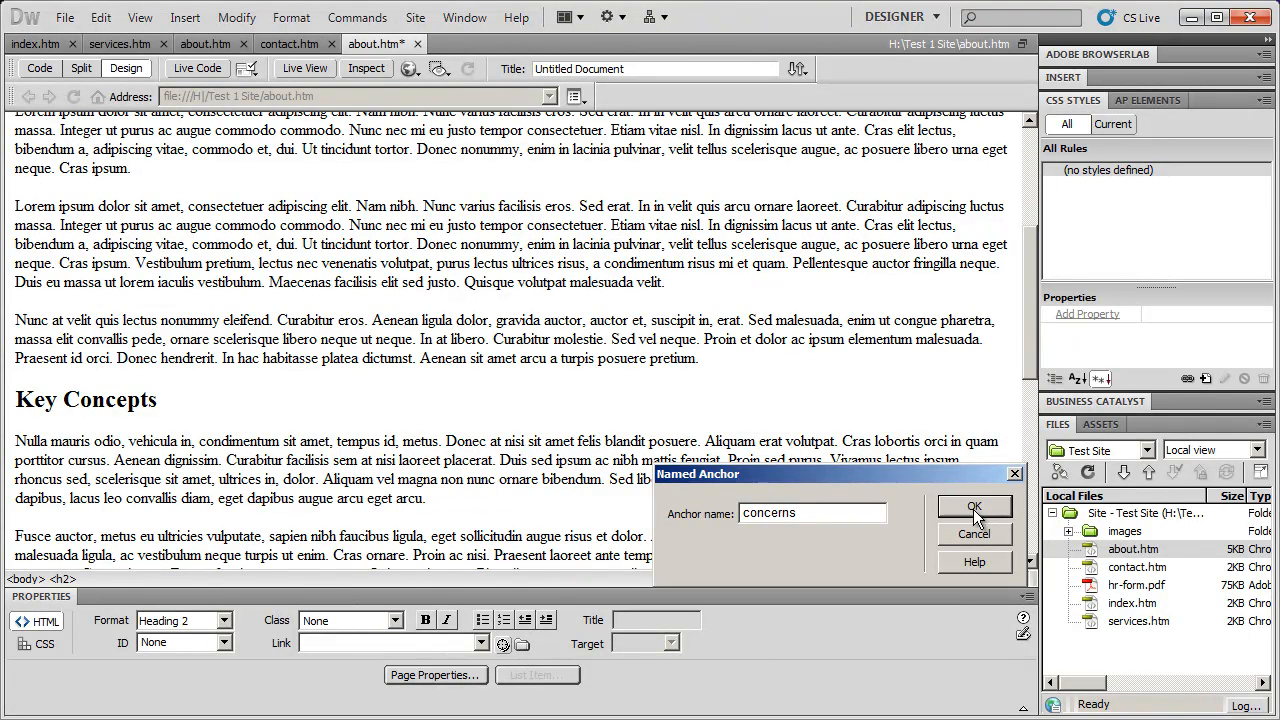
pyautogui.click(974, 506)
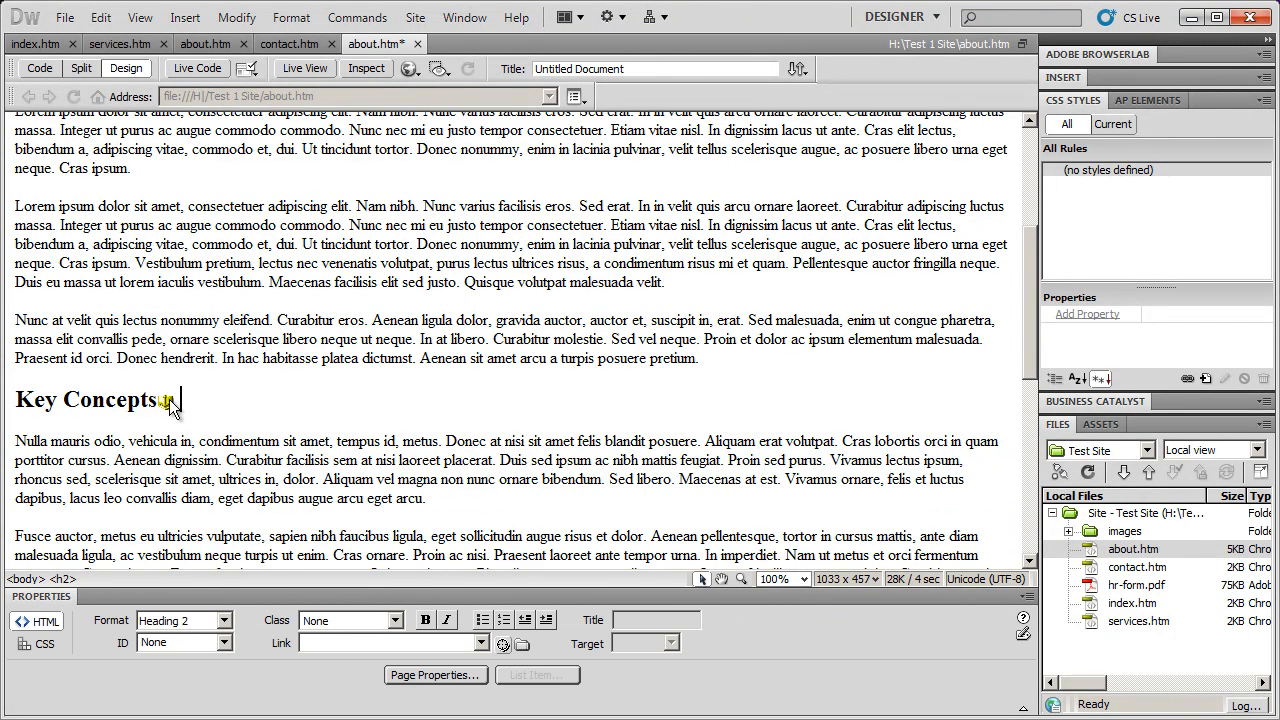
pyautogui.scroll(-3)
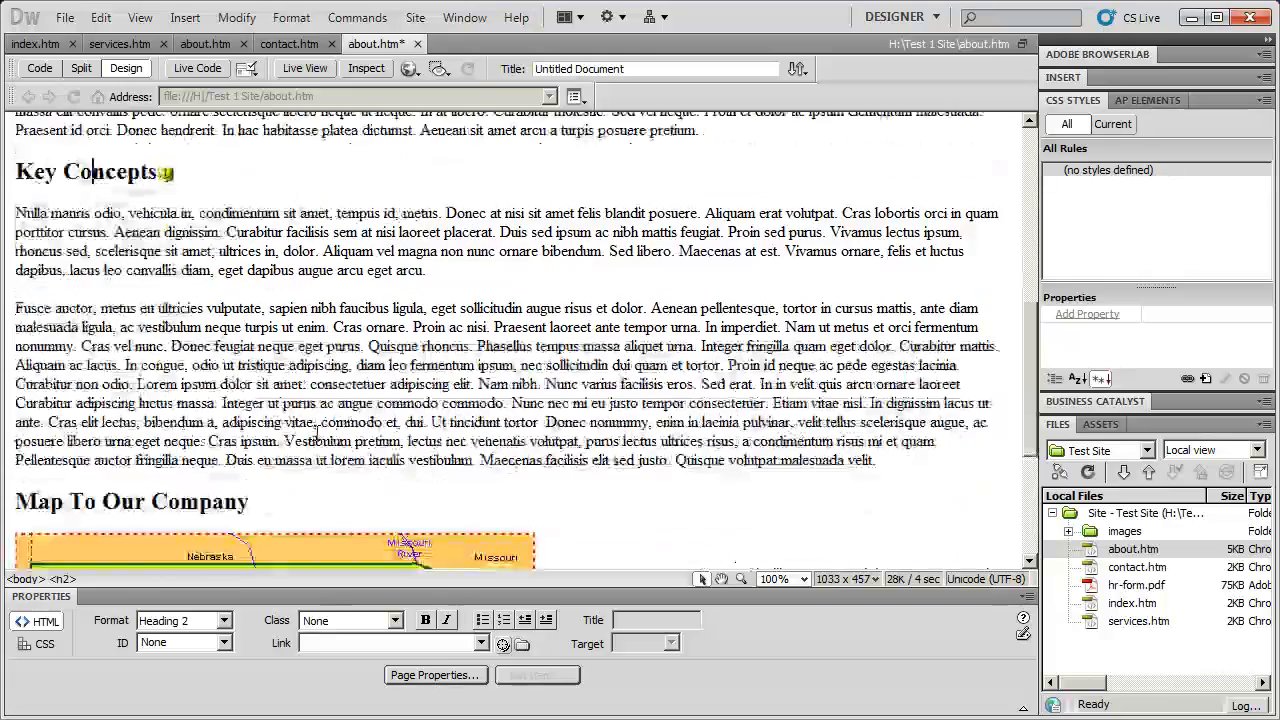
# Step: Insert a named anchor after the Map To Our Company heading and confirm it
pyautogui.scroll(-3)
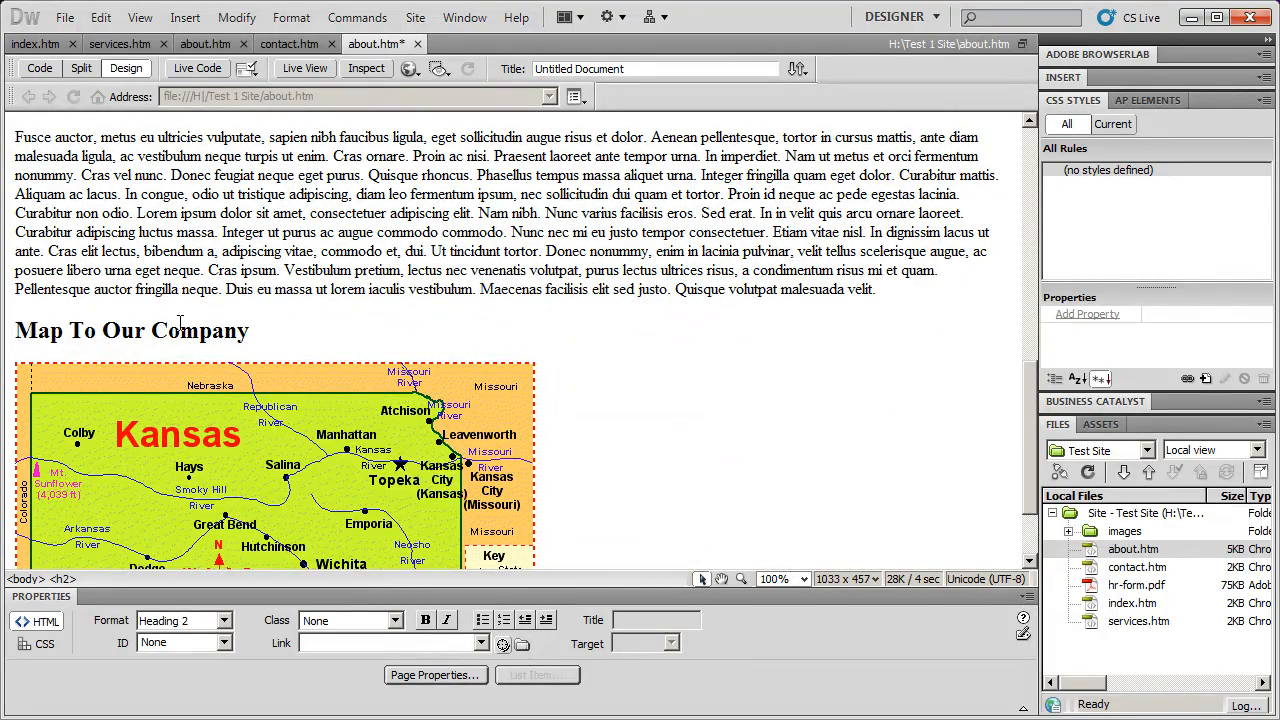
pyautogui.click(184, 16)
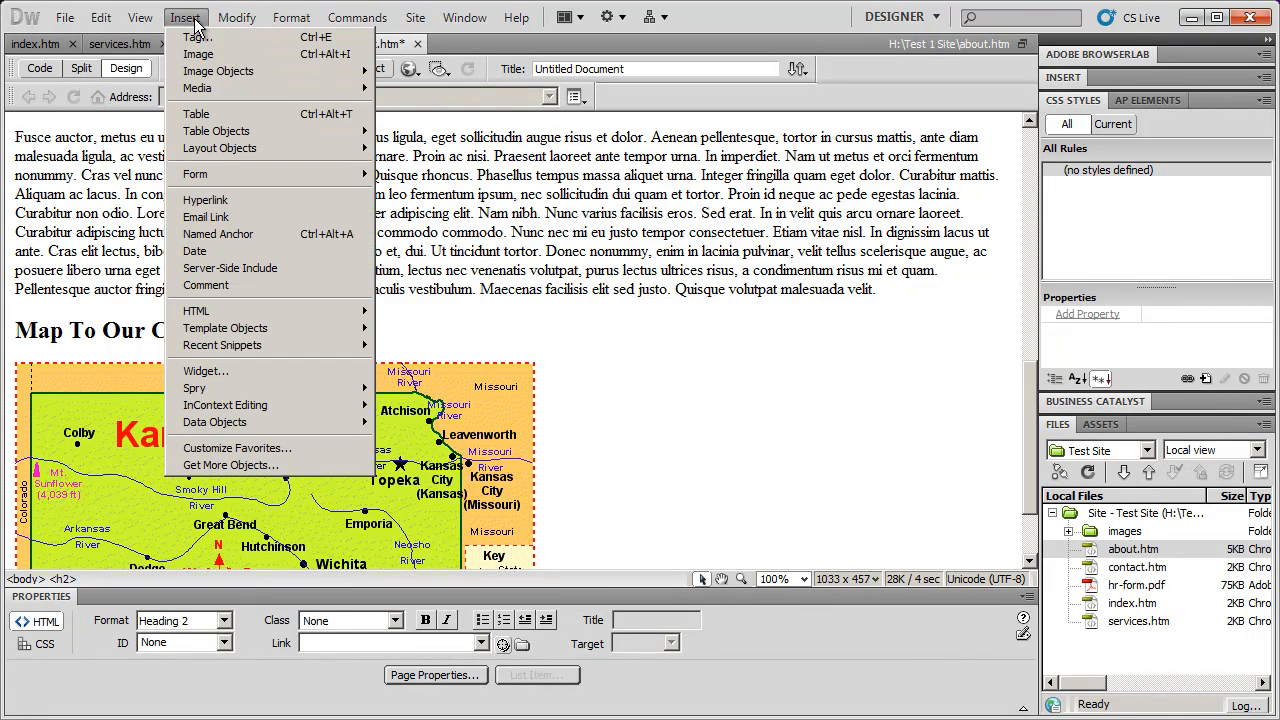
pyautogui.moveTo(216, 232)
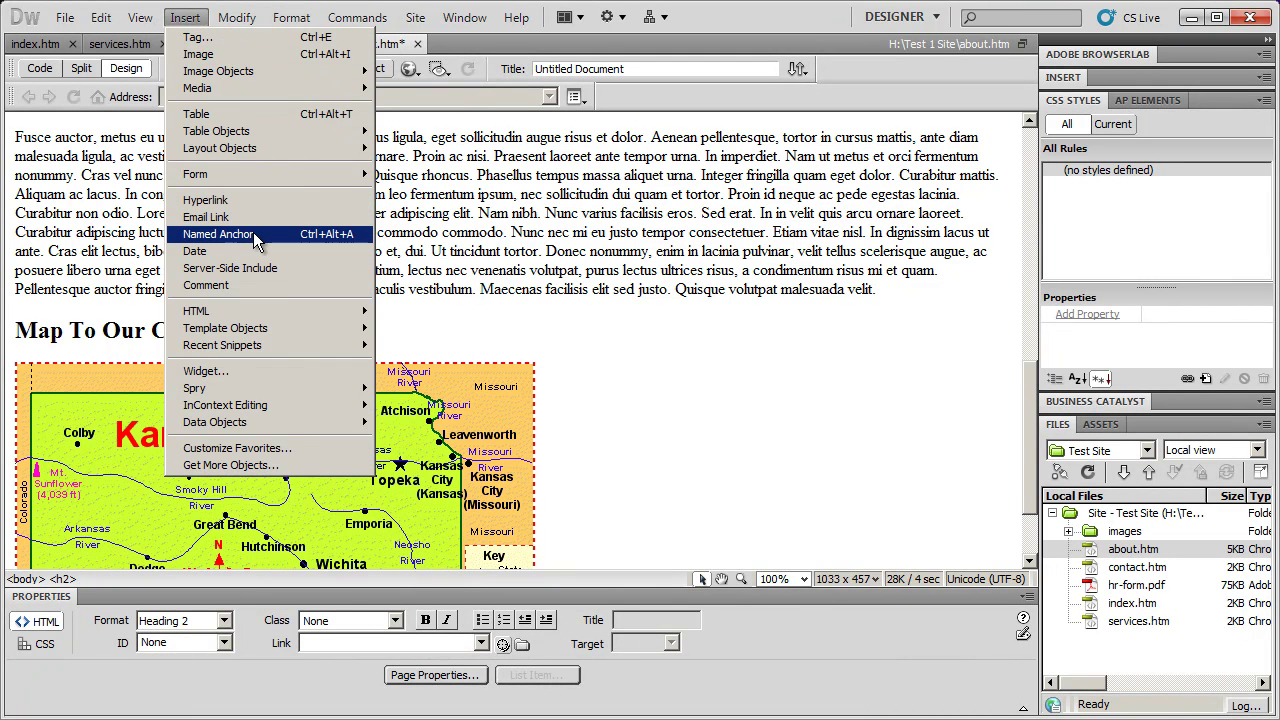
pyautogui.click(216, 234)
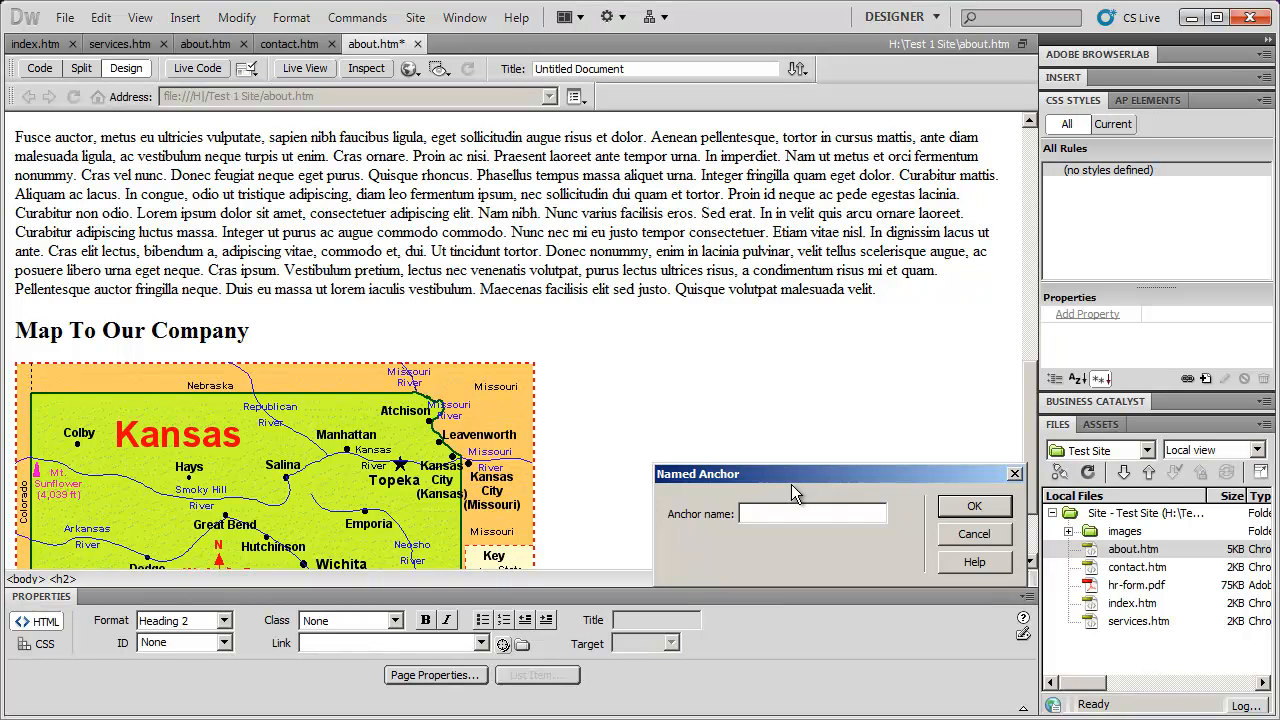
pyautogui.click(972, 504)
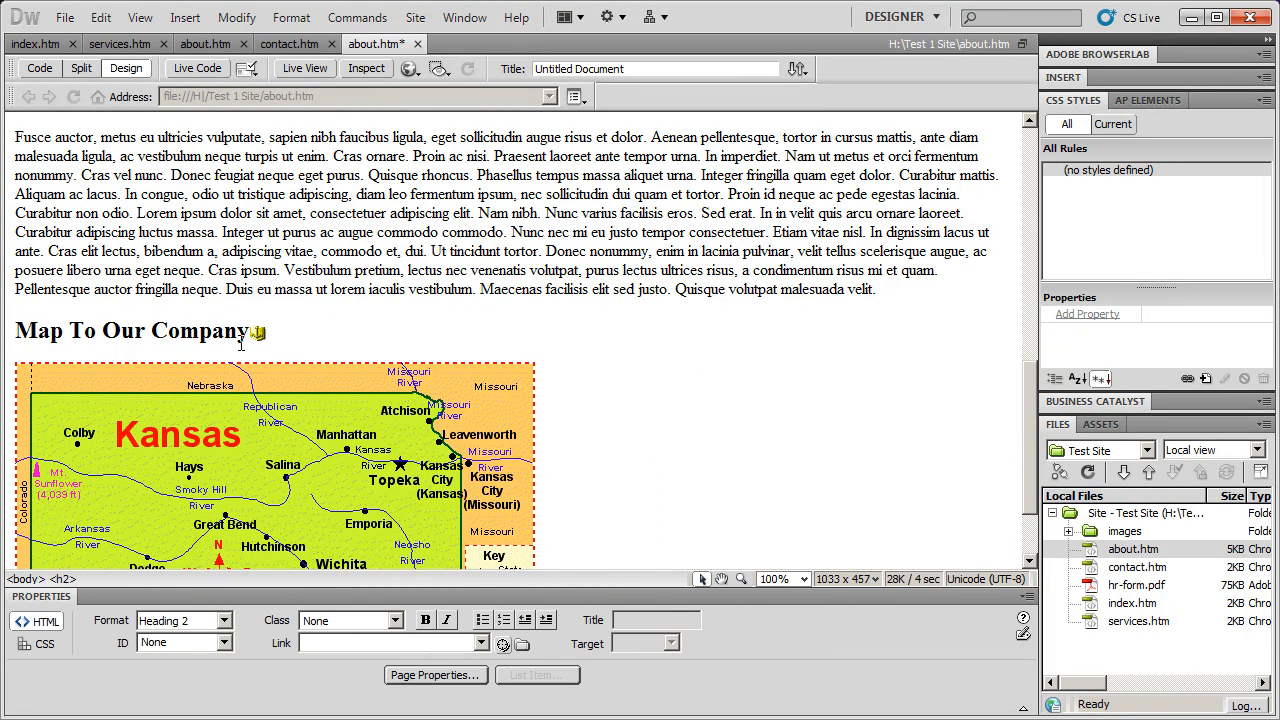
pyautogui.click(260, 330)
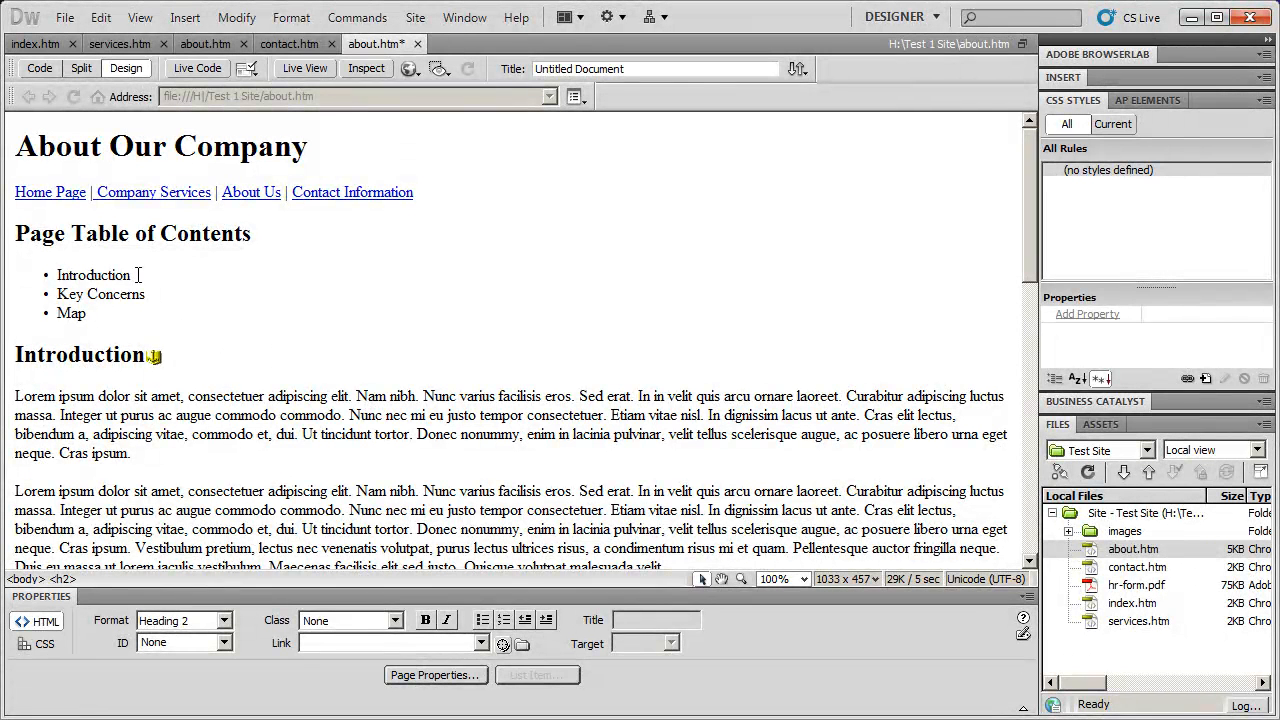
pyautogui.doubleClick(92, 274)
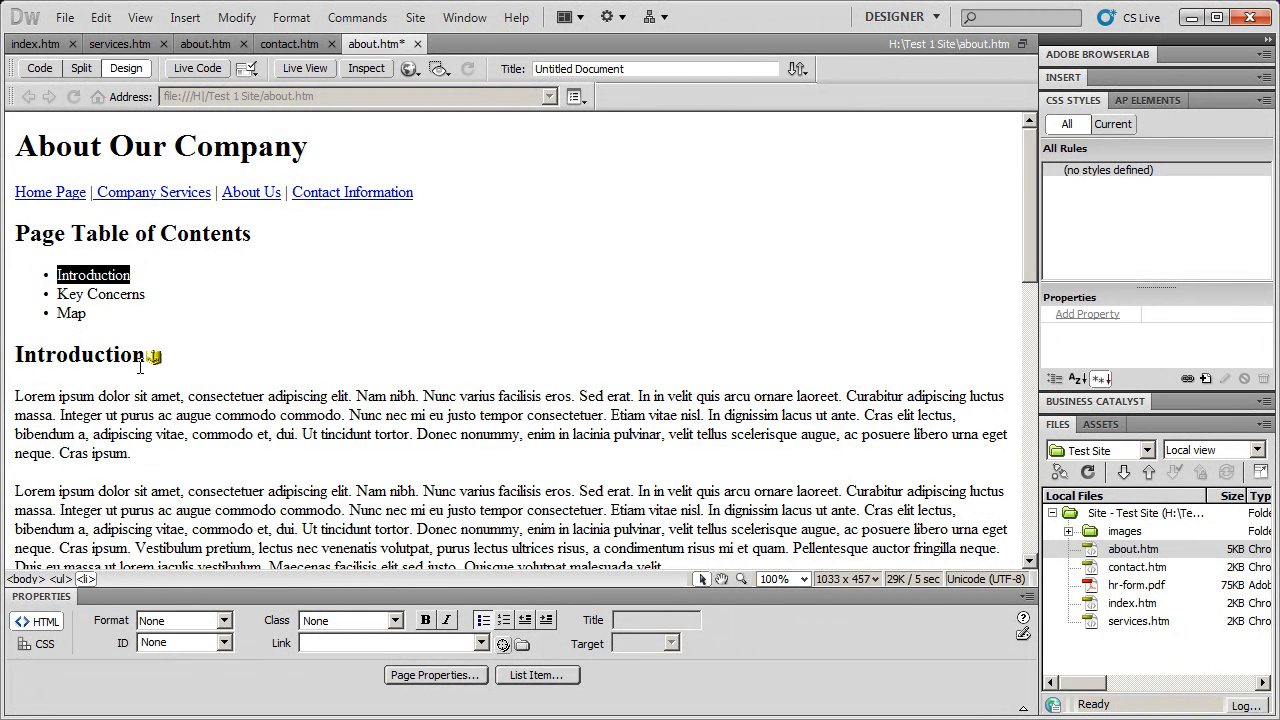
pyautogui.moveTo(62, 394)
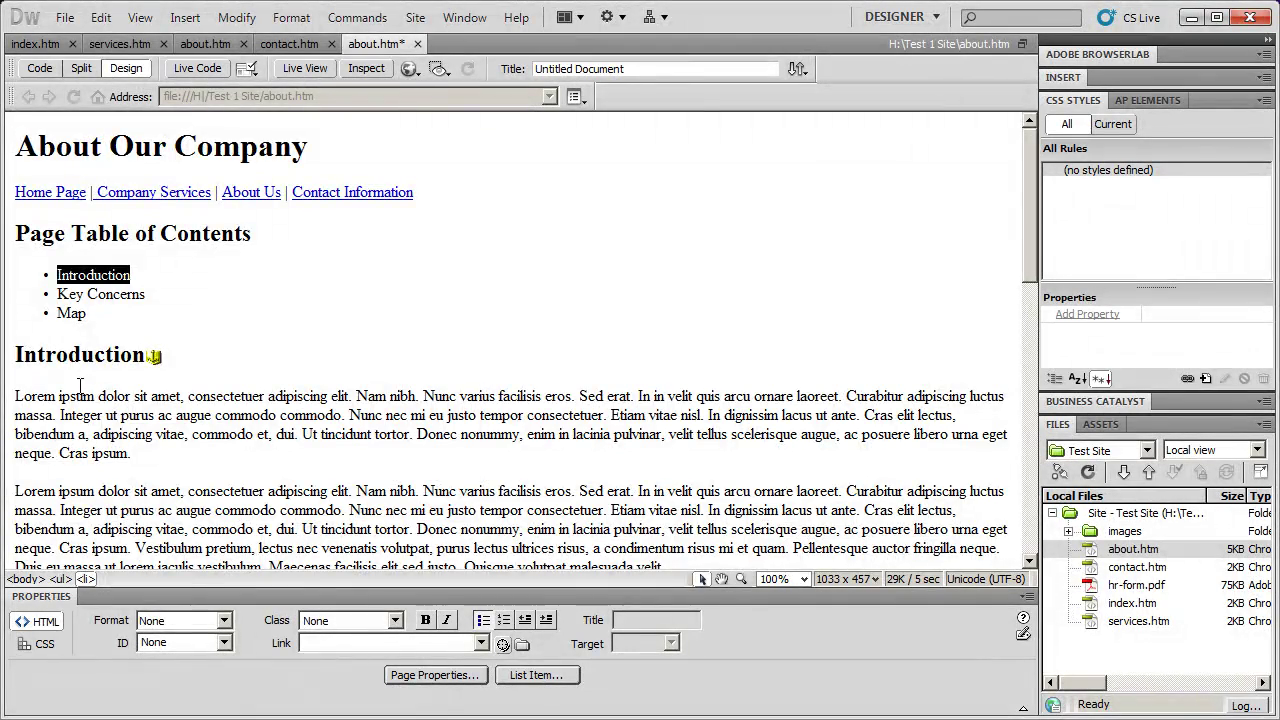
pyautogui.scroll(-3)
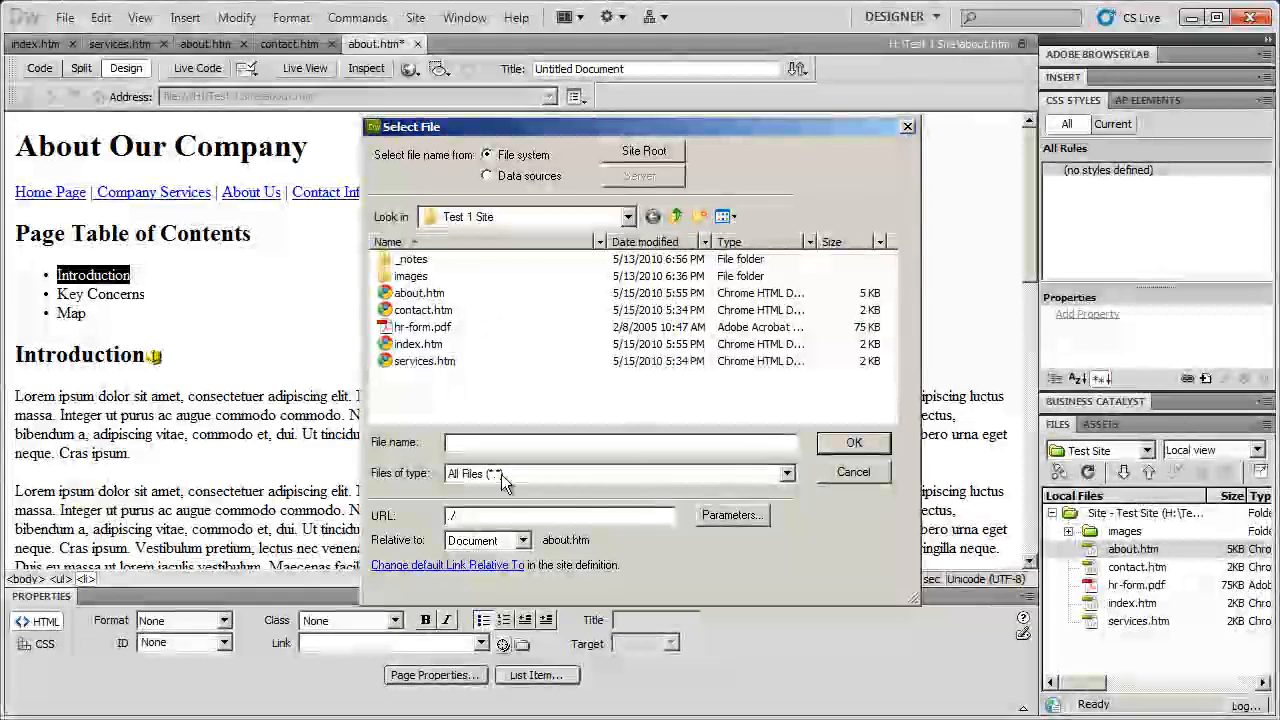
pyautogui.moveTo(690, 424)
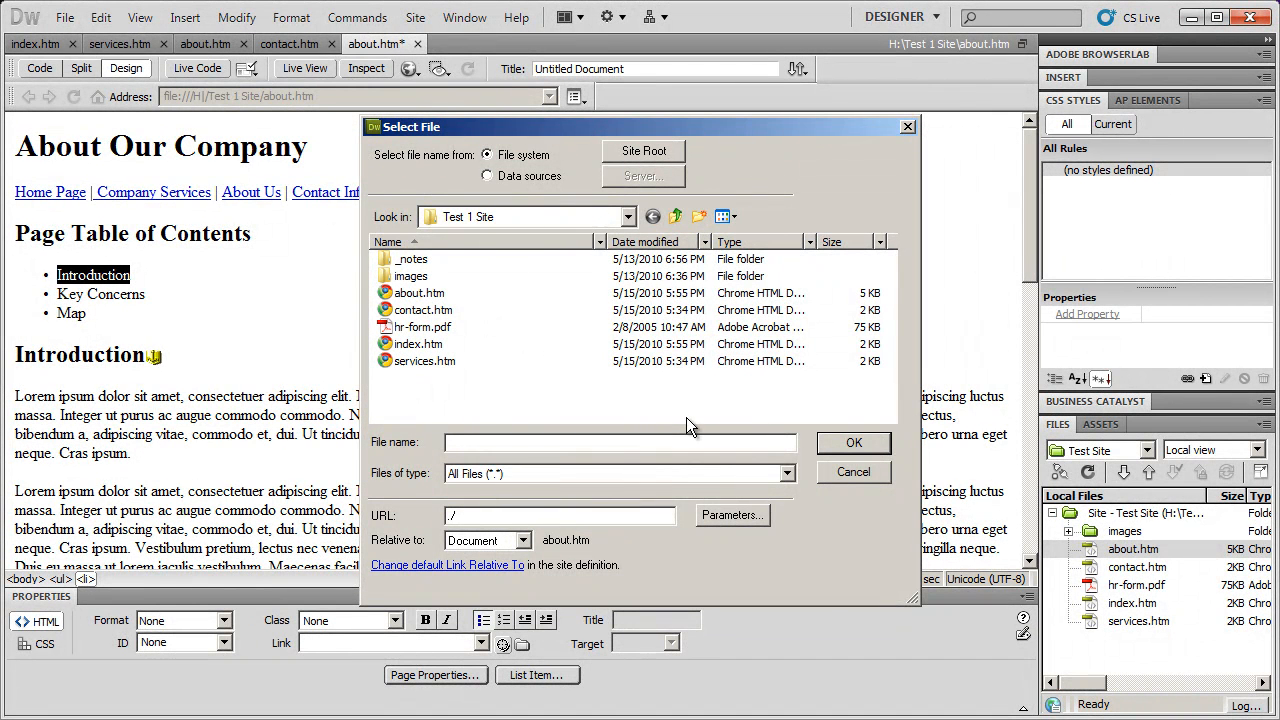
pyautogui.moveTo(702, 344)
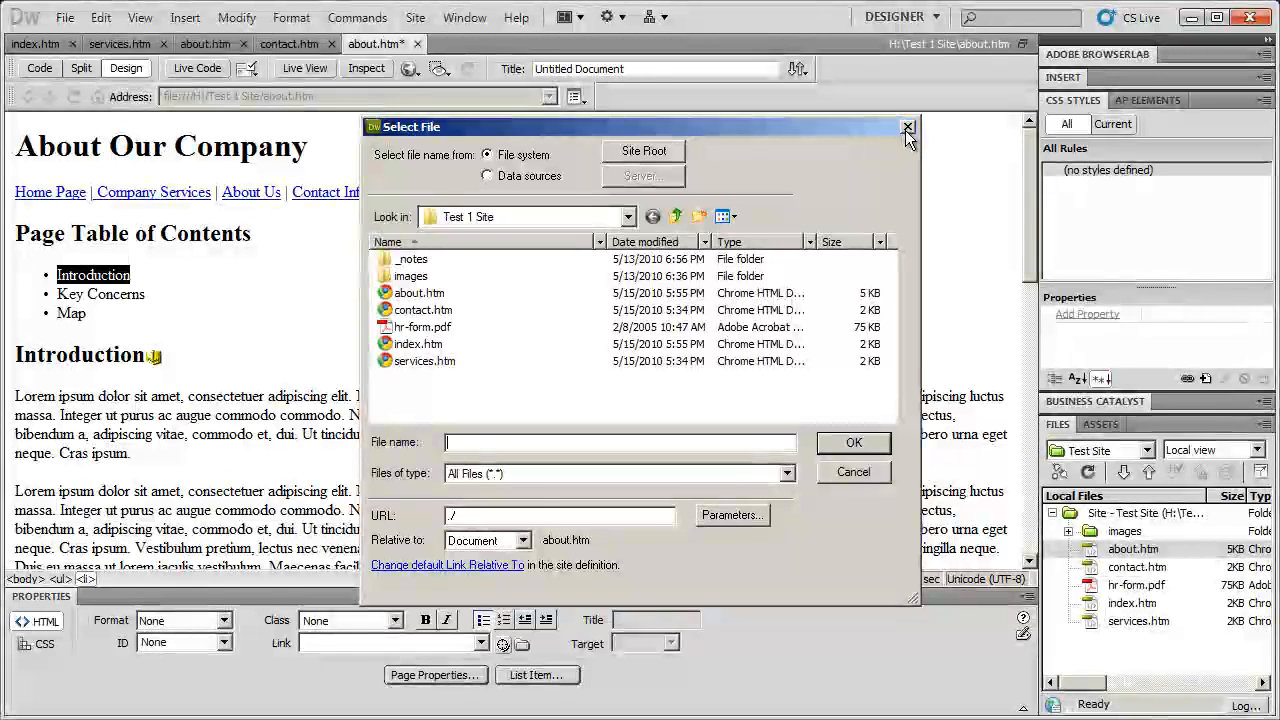
pyautogui.click(908, 128)
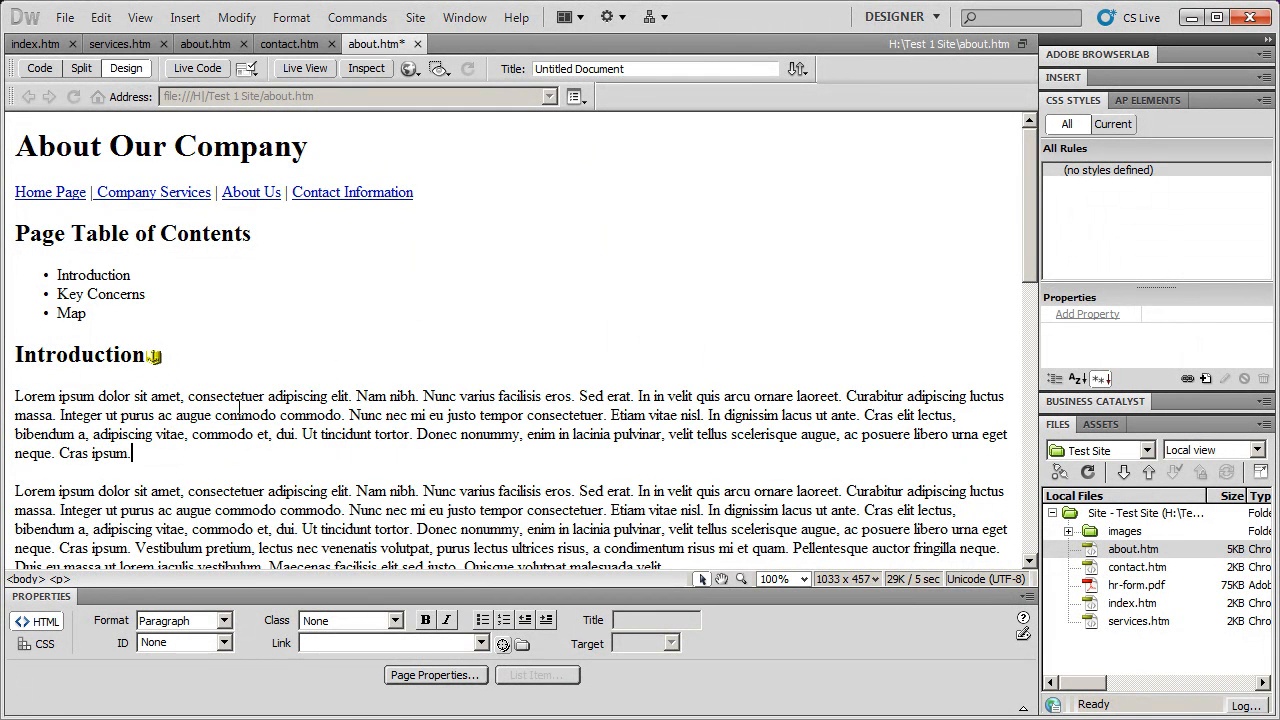
pyautogui.click(156, 356)
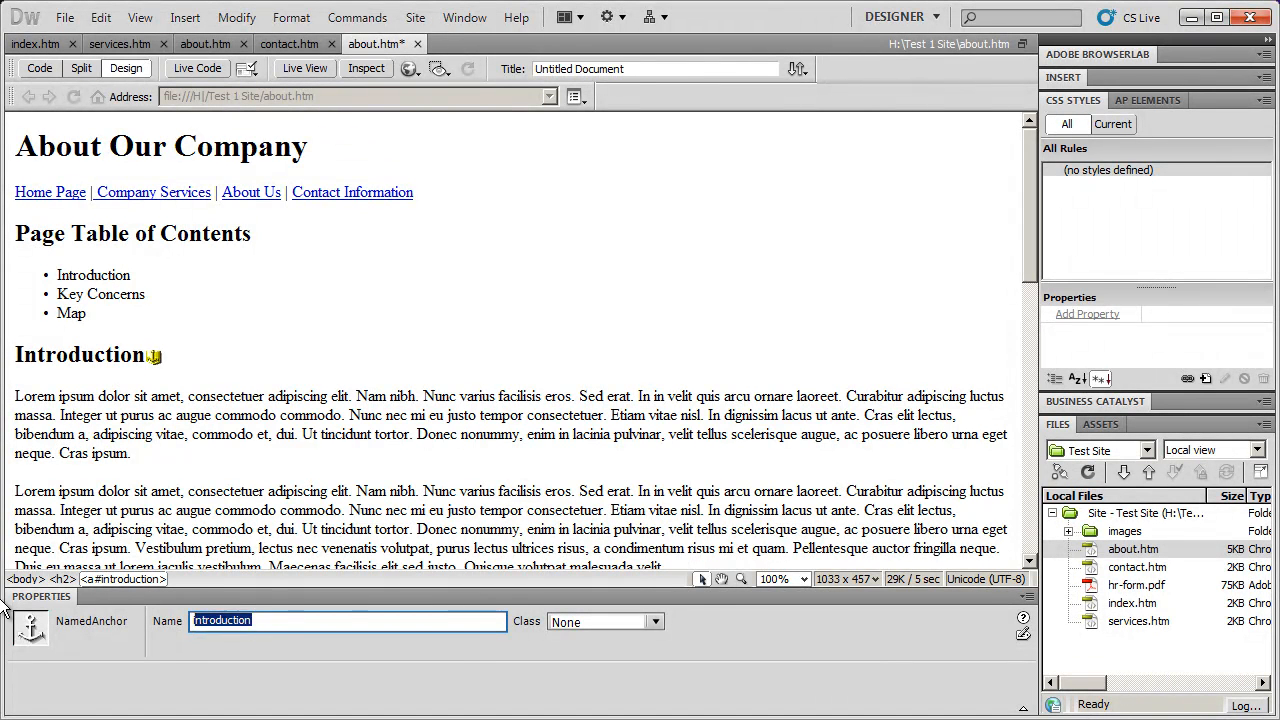
pyautogui.write('intro')
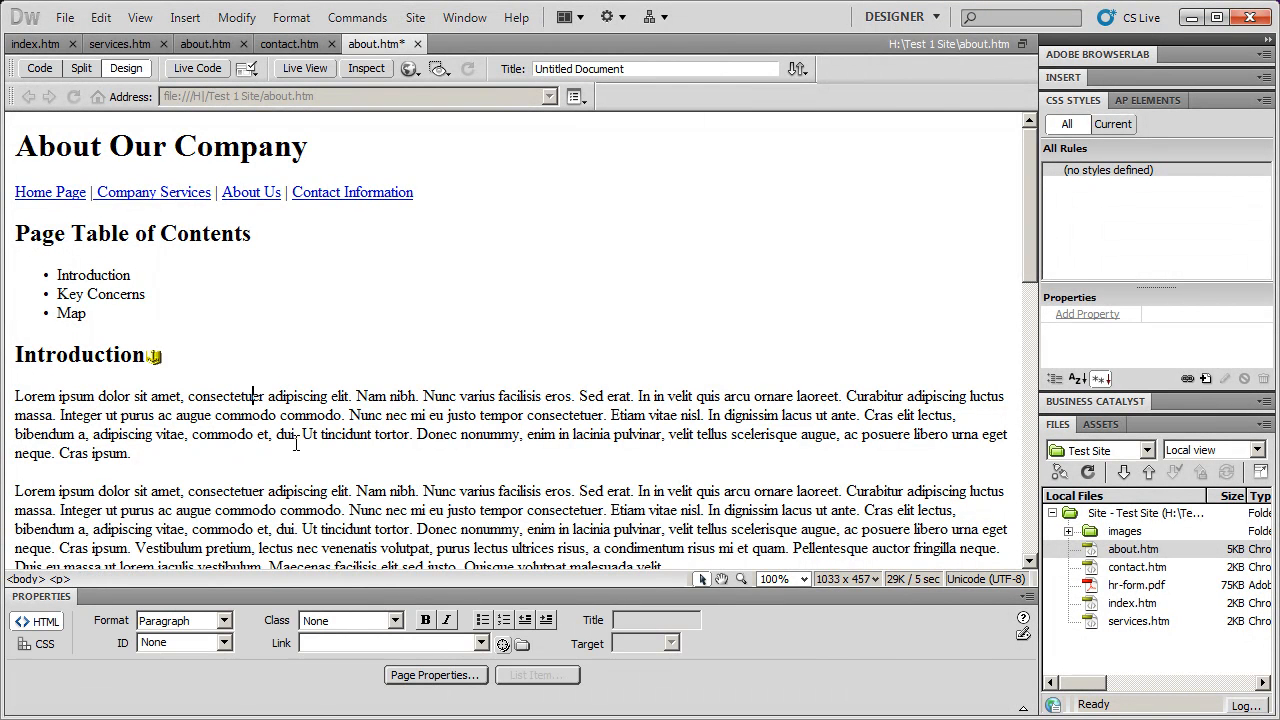
pyautogui.doubleClick(92, 276)
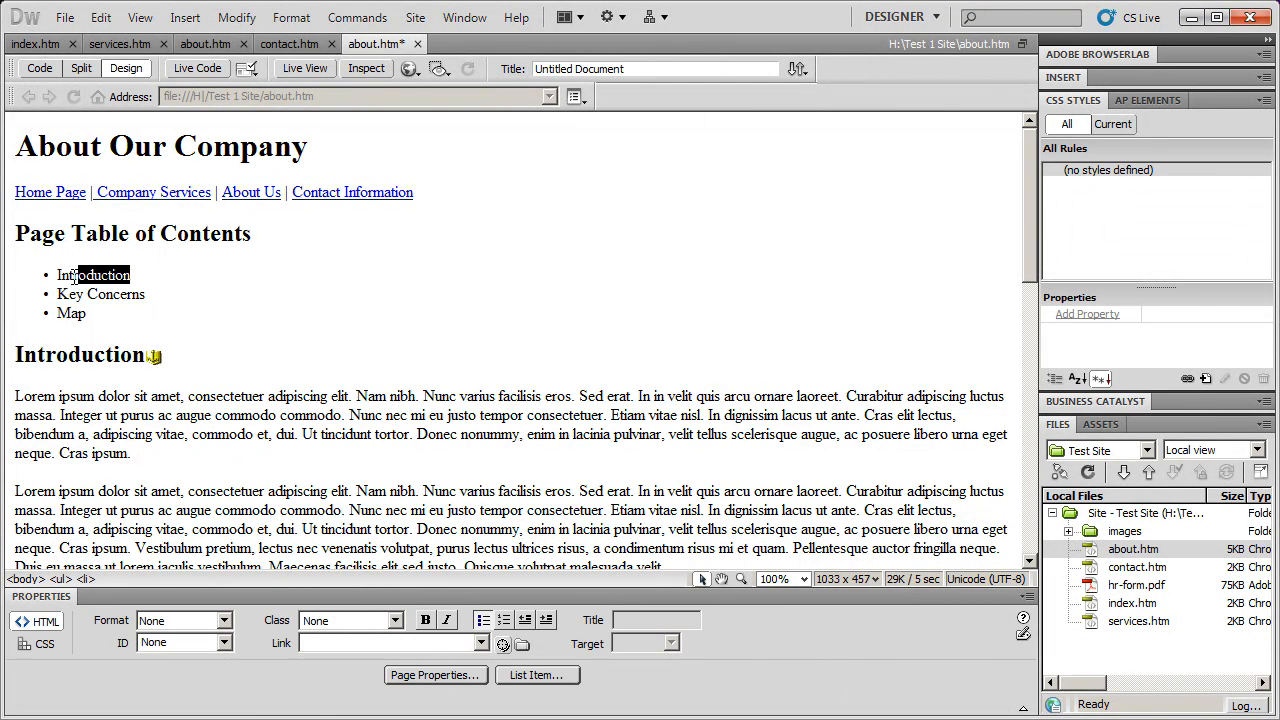
# Step: Select the Introduction contents entry and set its Link field to #introduction
pyautogui.doubleClick(92, 276)
pyautogui.write('#')
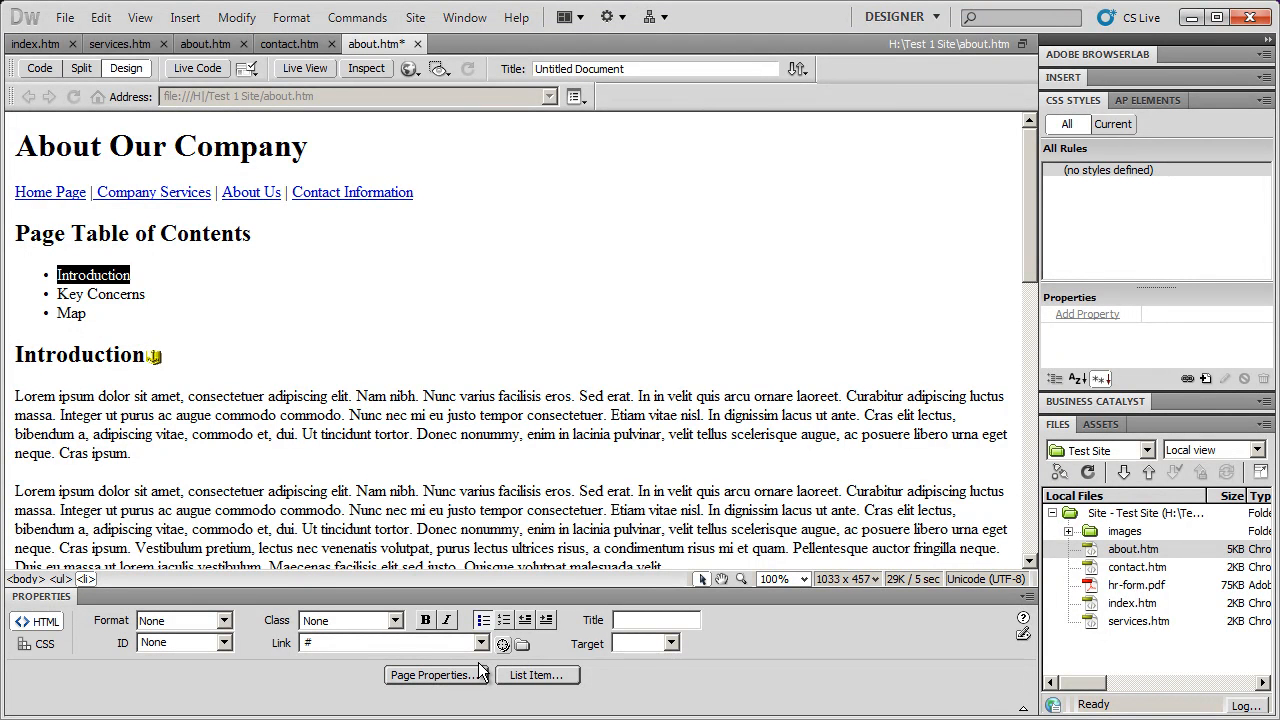
pyautogui.write('tr')
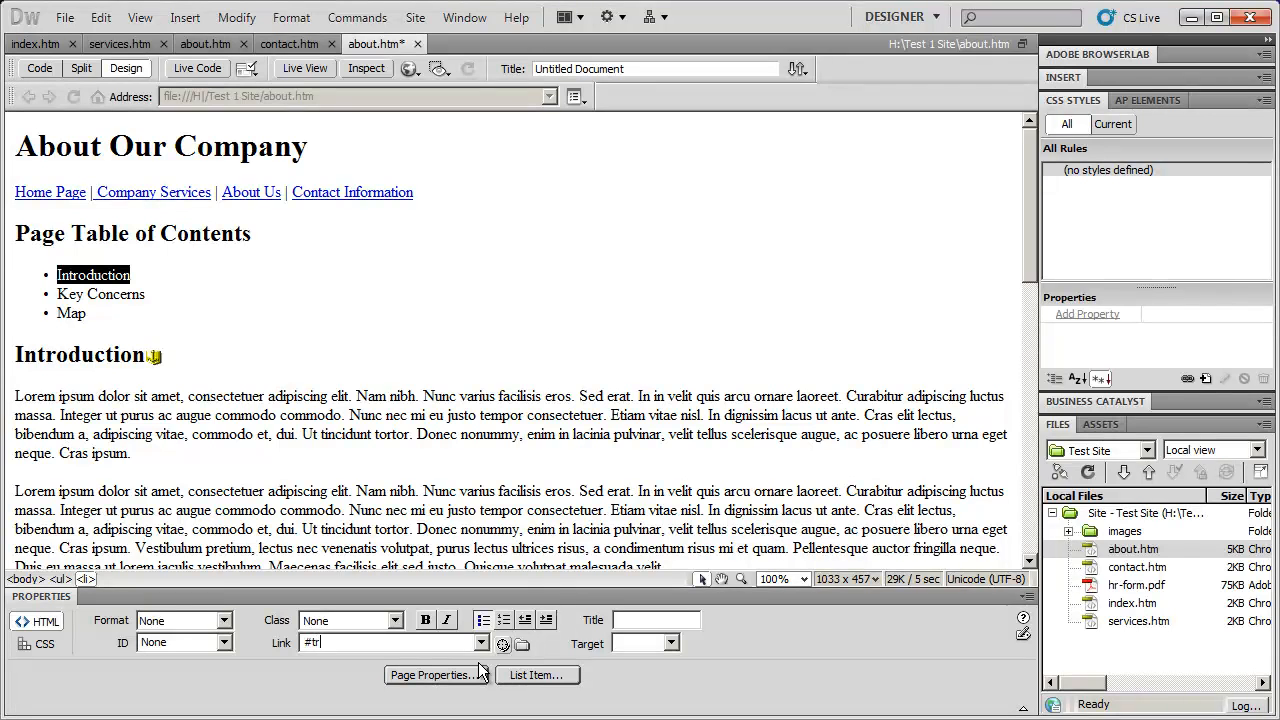
pyautogui.write('int')
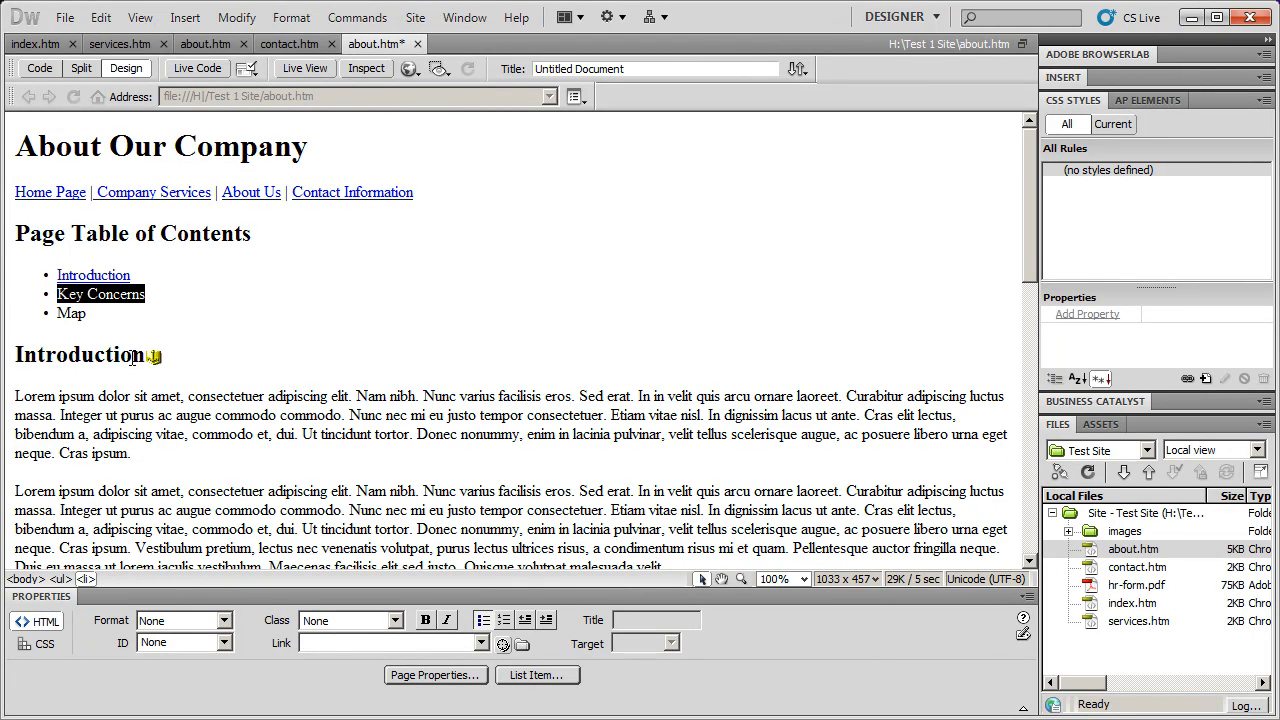
# Step: Read the concerns anchor name, then link the Key Concerns entry to #concerns
pyautogui.scroll(-3)
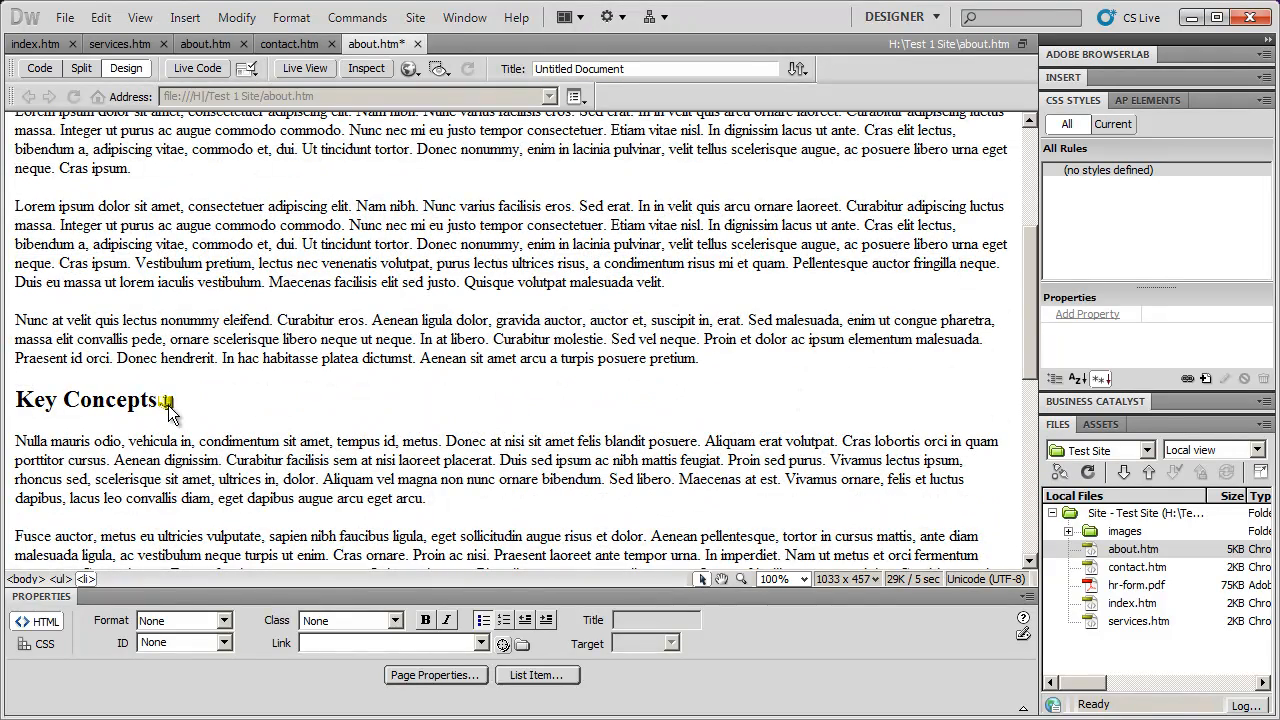
pyautogui.click(168, 400)
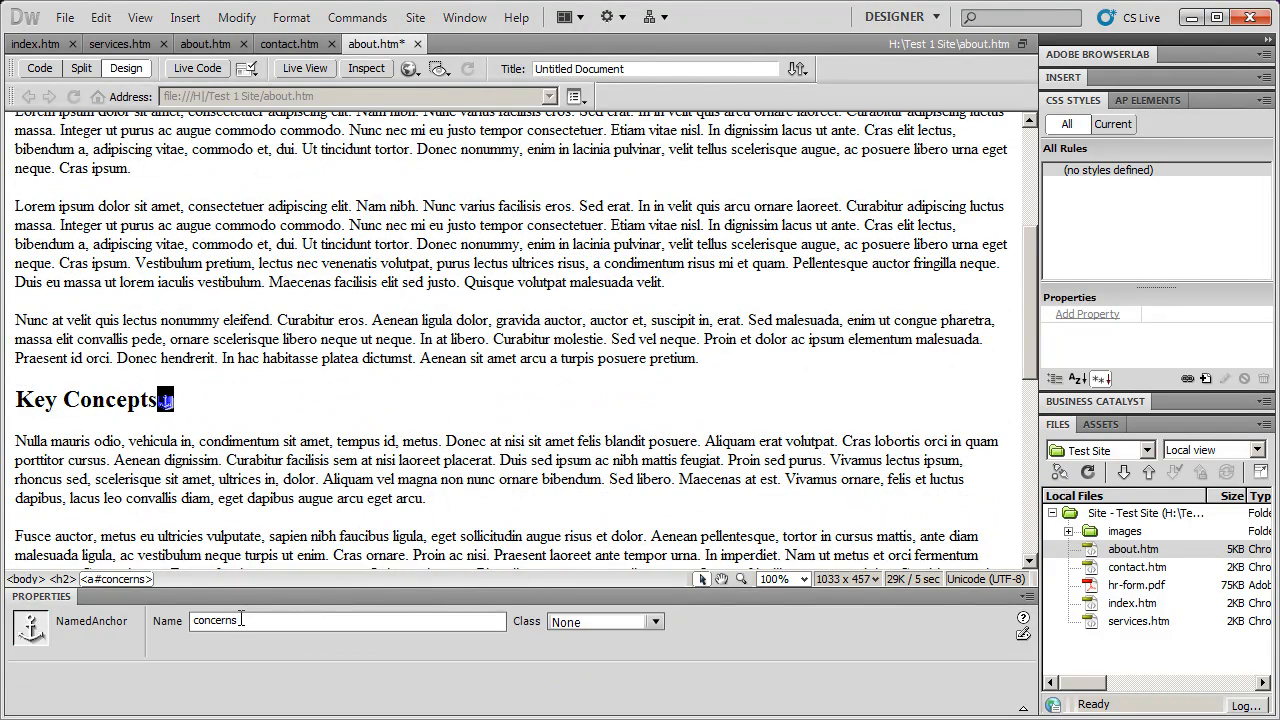
pyautogui.tripleClick(224, 620)
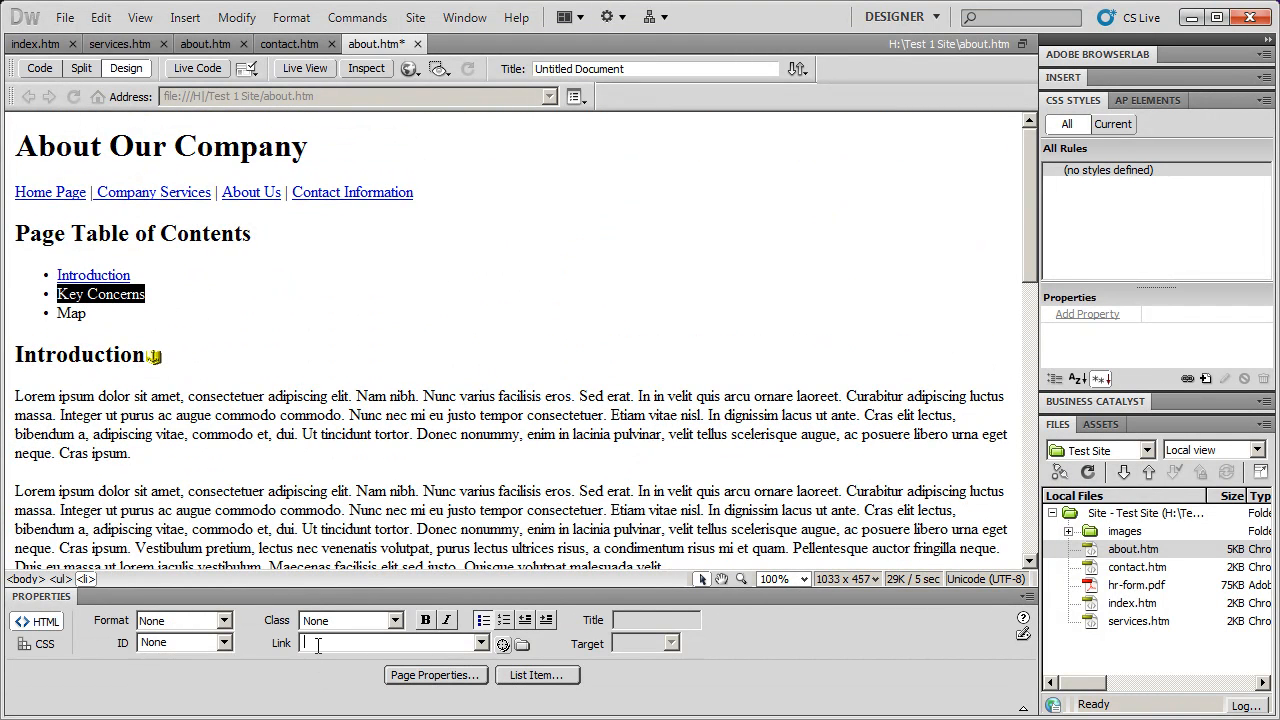
pyautogui.write('#')
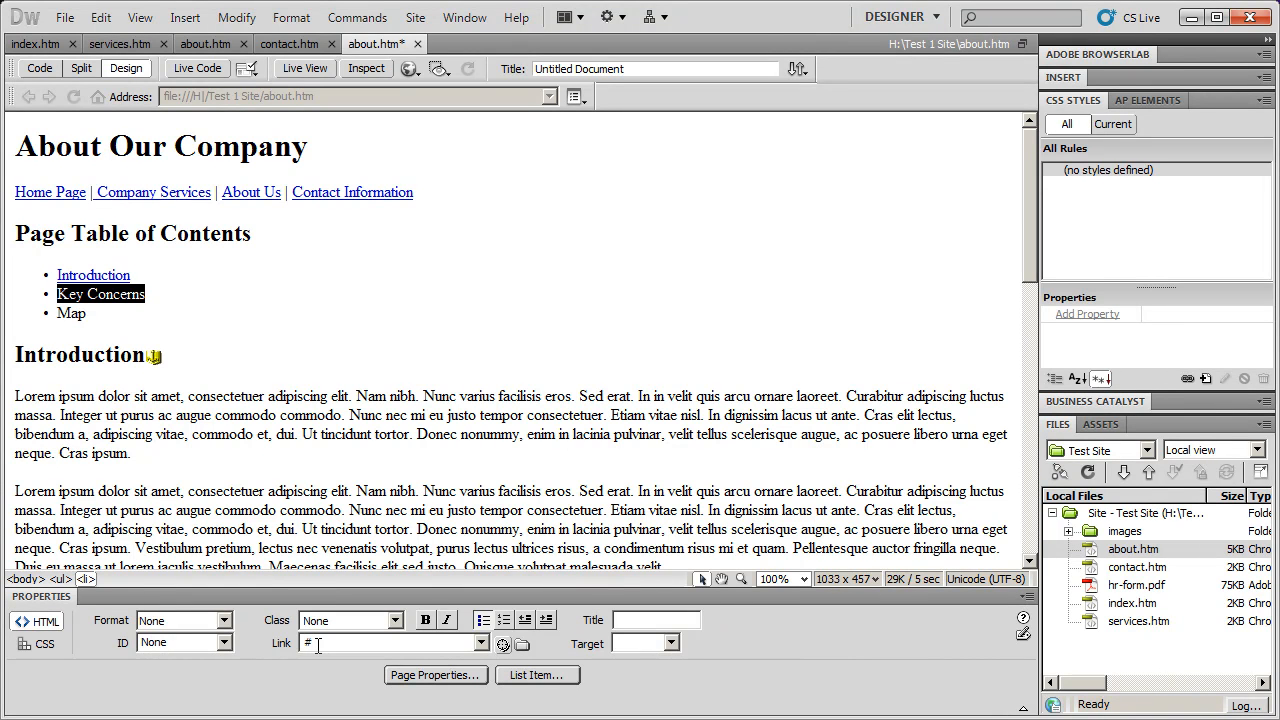
pyautogui.write('concerns')
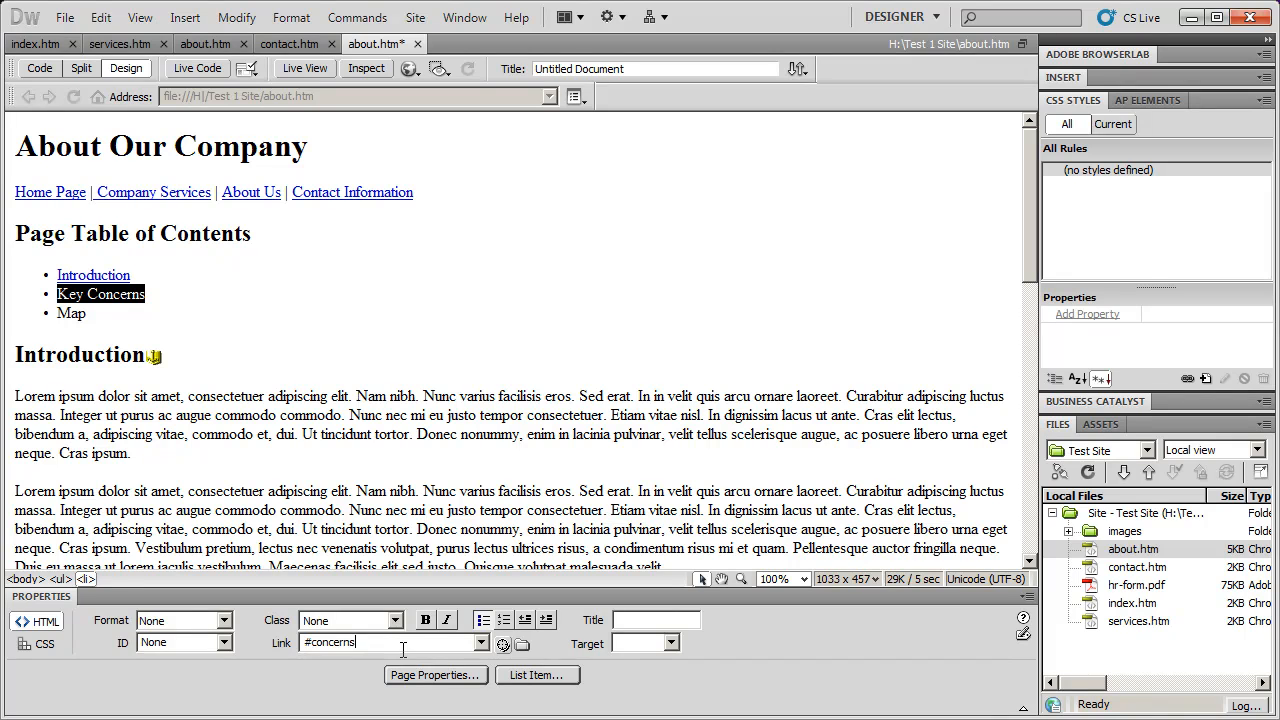
pyautogui.click(100, 292)
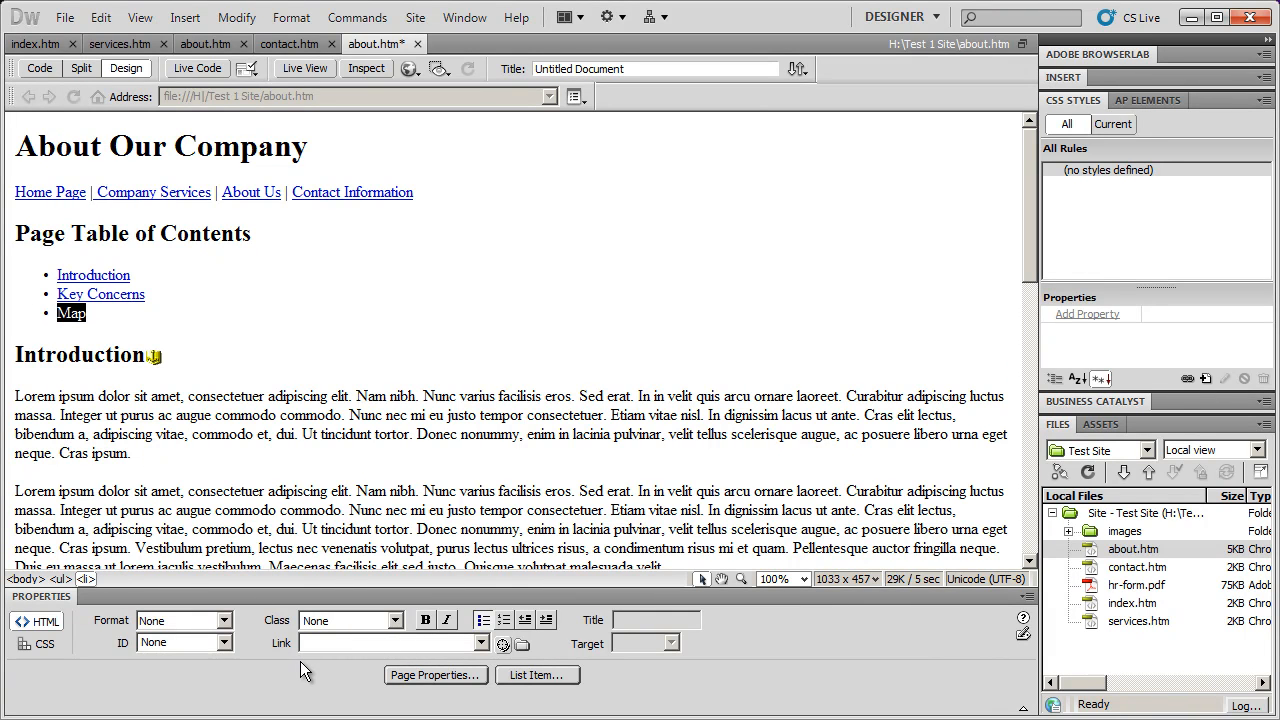
# Step: Set the Map contents entry's Link field to #map
pyautogui.click(384, 646)
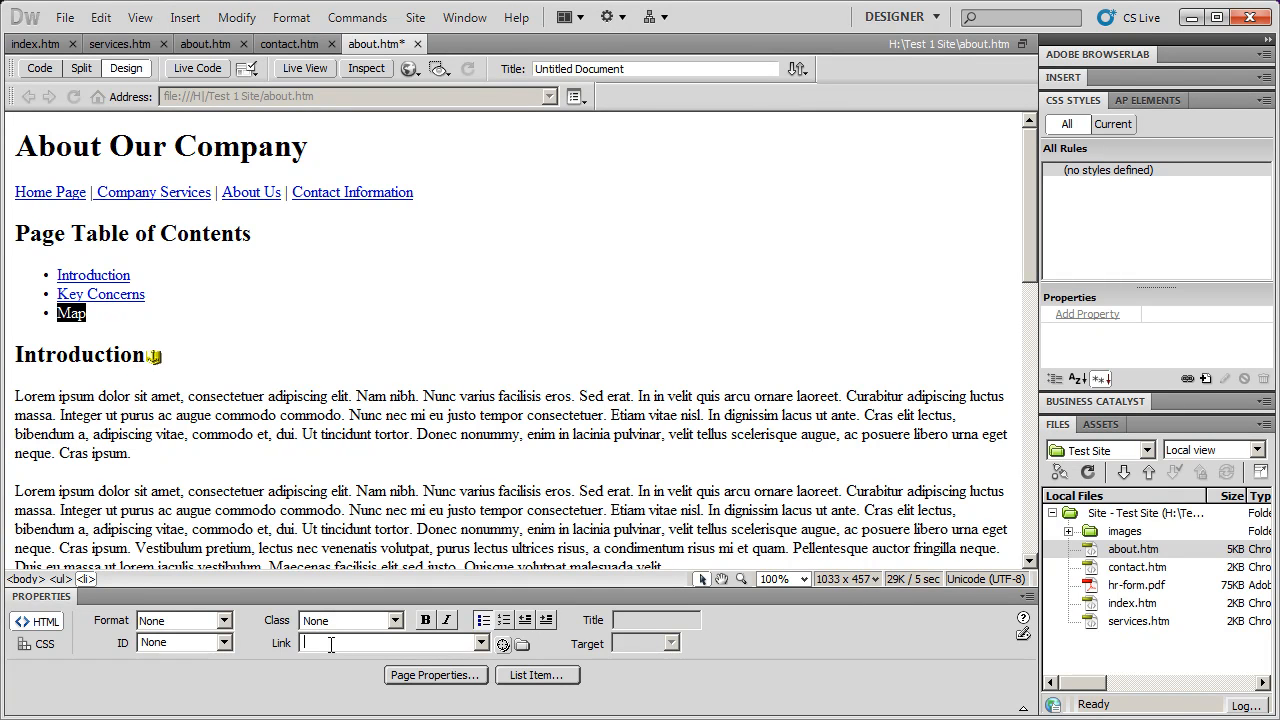
pyautogui.write('#')
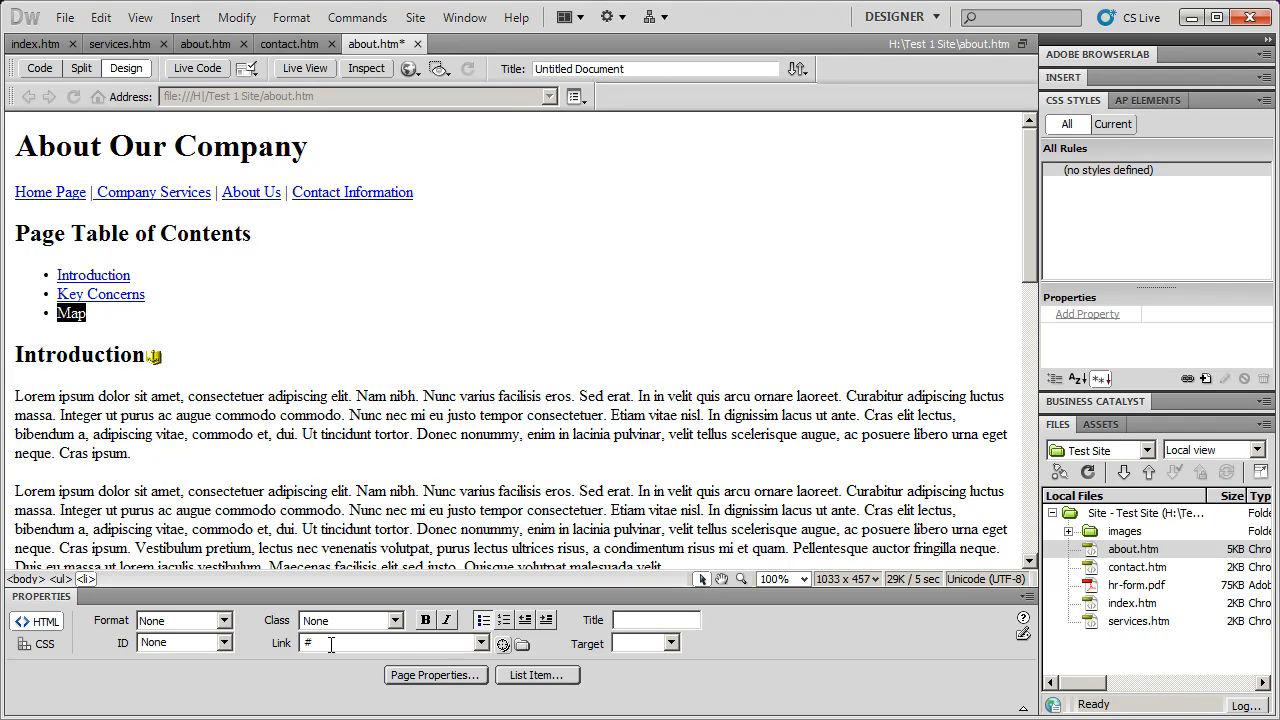
pyautogui.write('map')
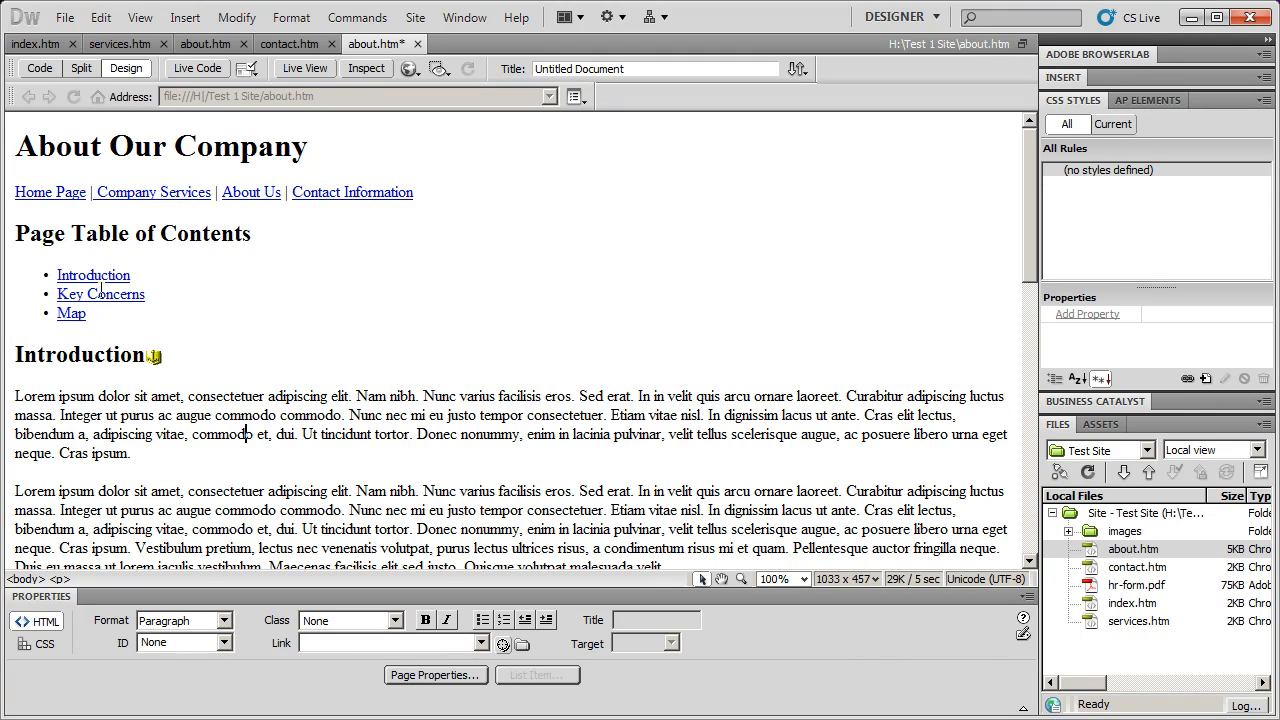
pyautogui.click(160, 354)
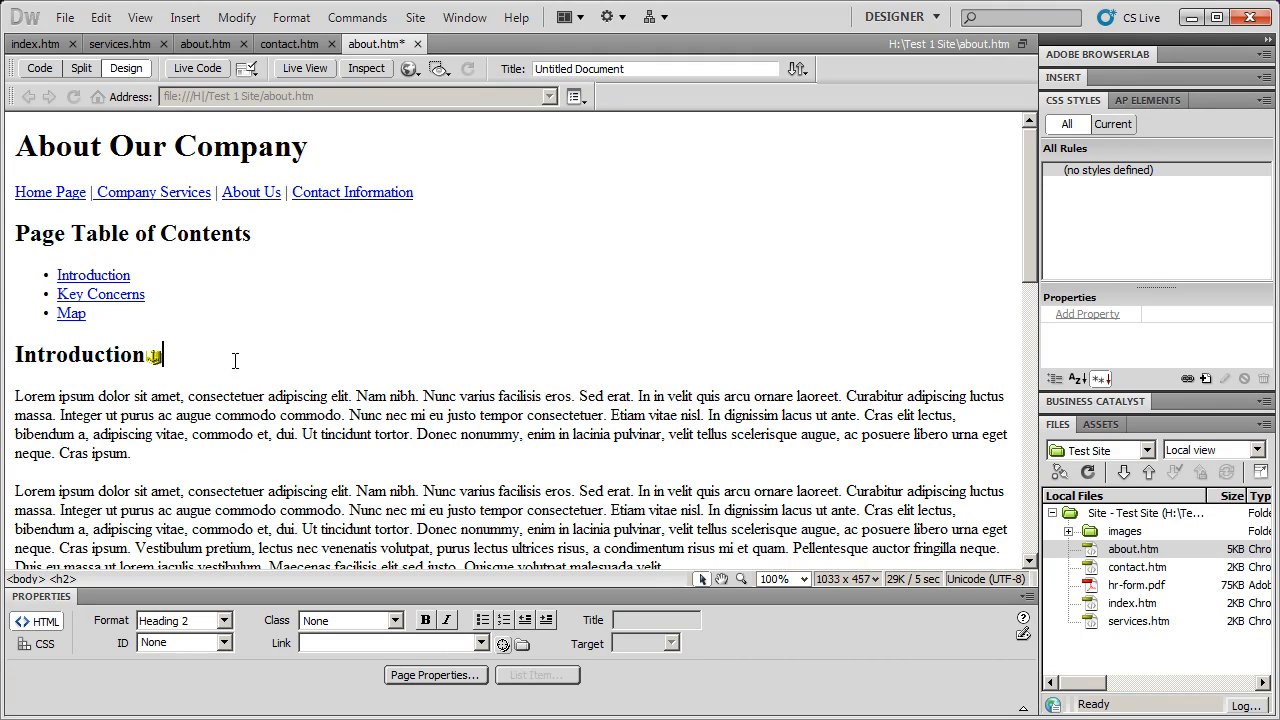
pyautogui.scroll(-3)
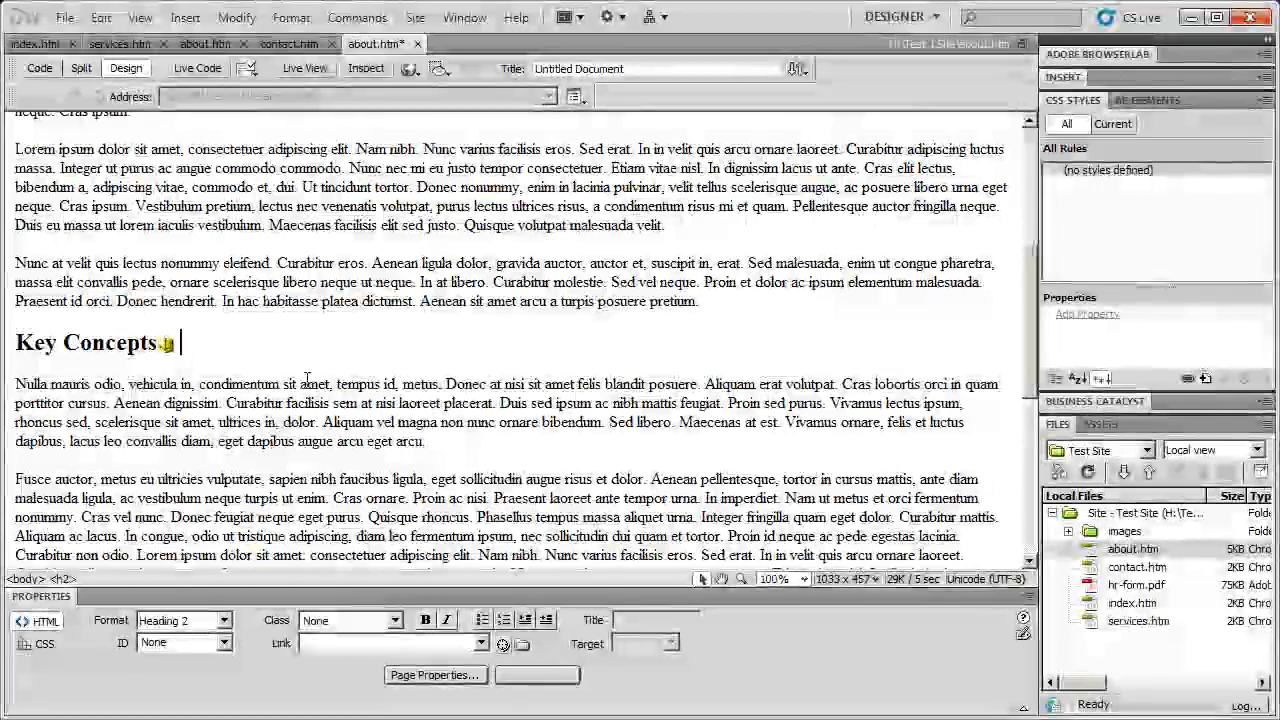
pyautogui.scroll(-3)
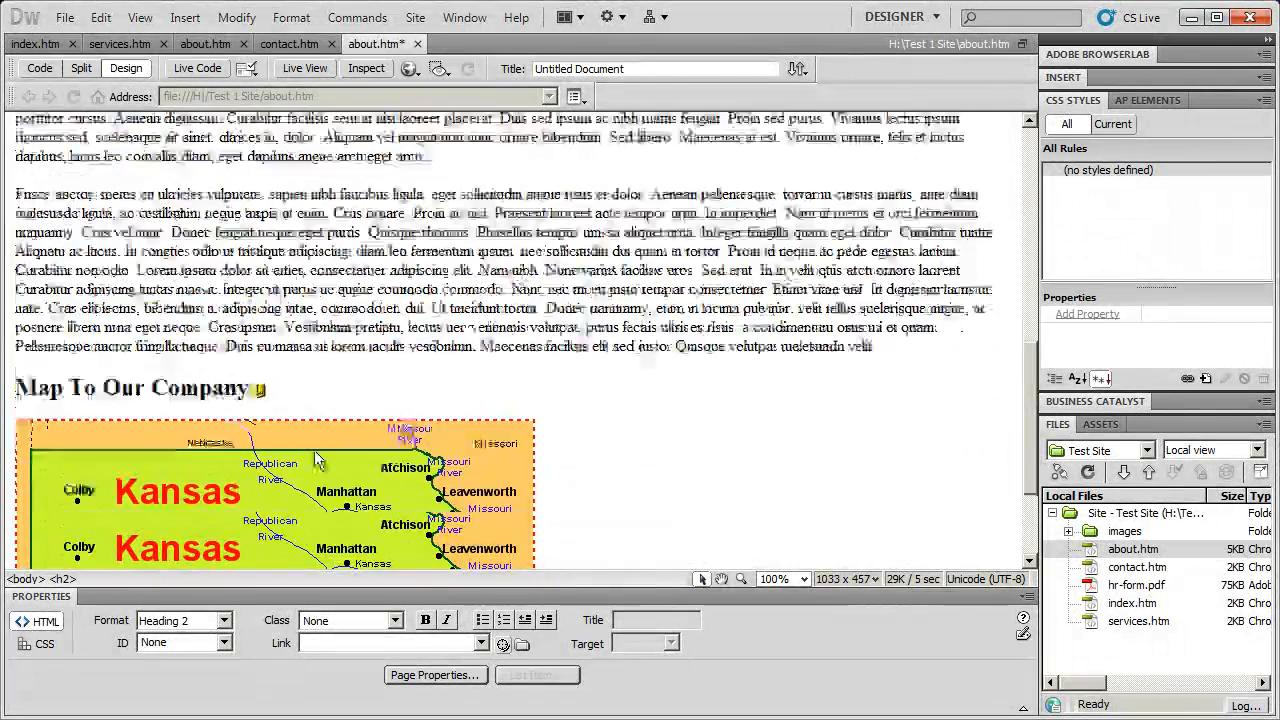
pyautogui.scroll(3)
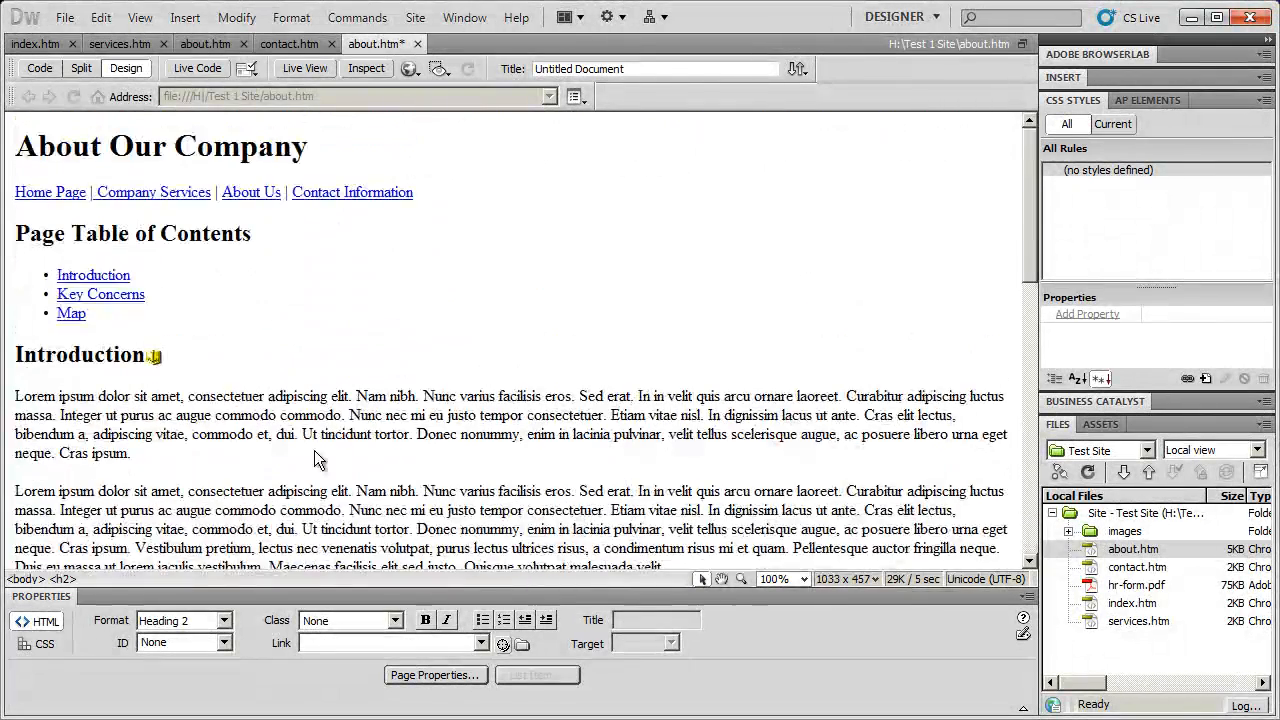
pyautogui.scroll(-3)
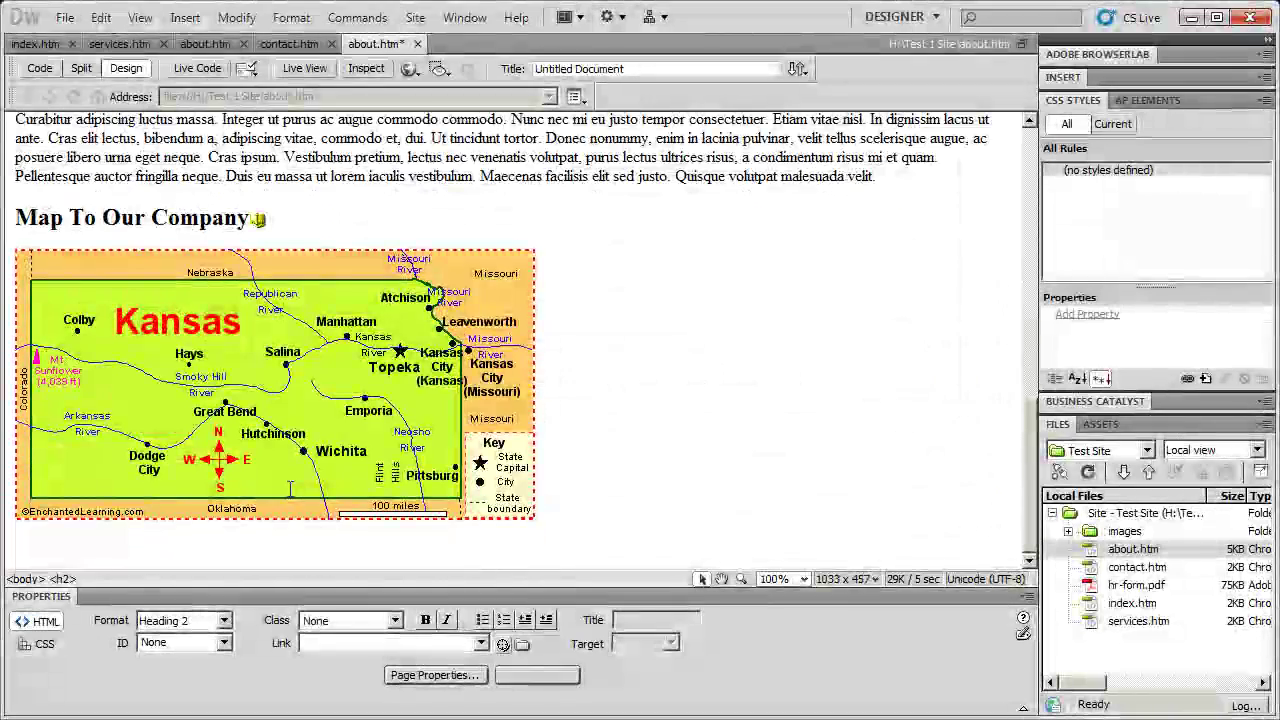